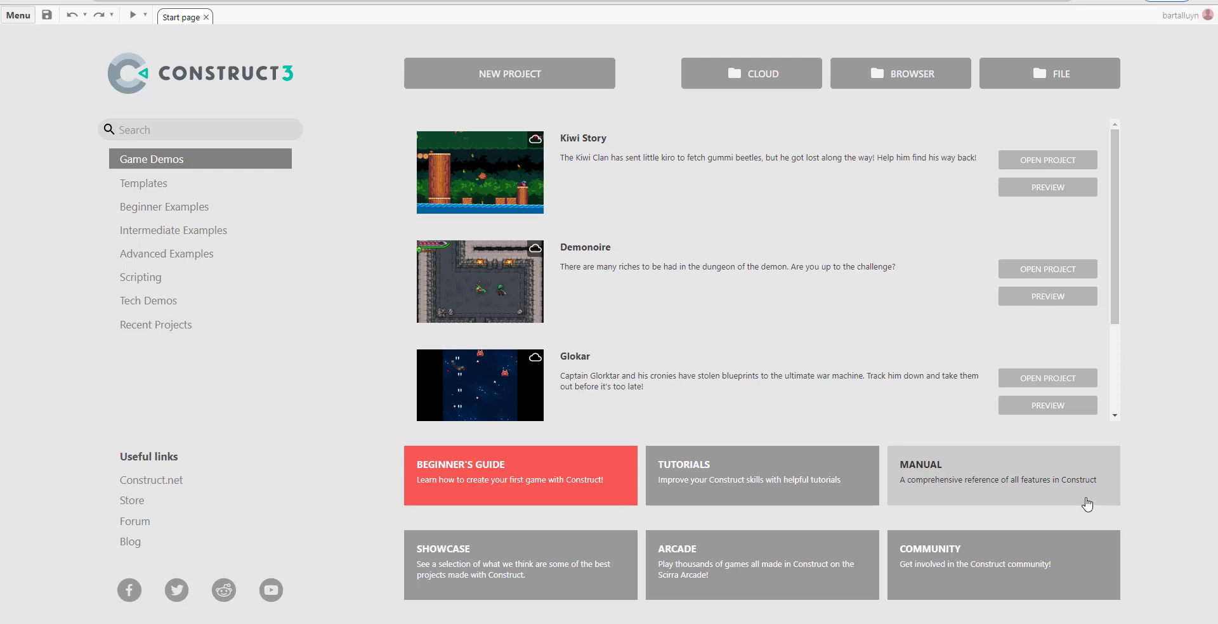
pyautogui.moveTo(997, 494)
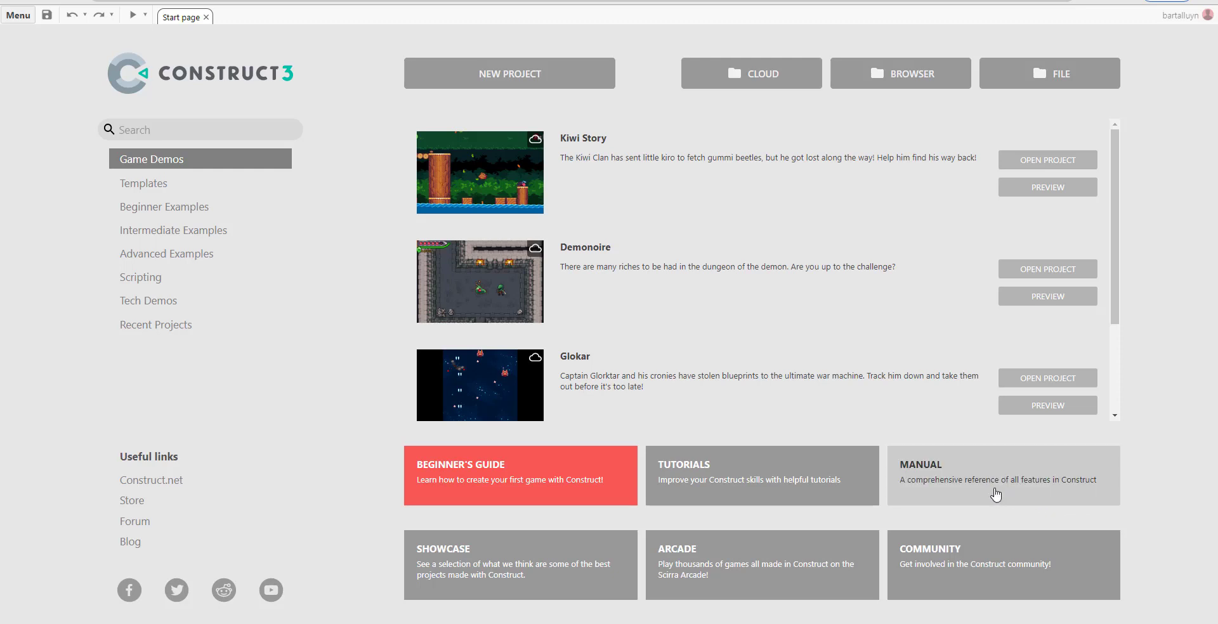
pyautogui.moveTo(968, 477)
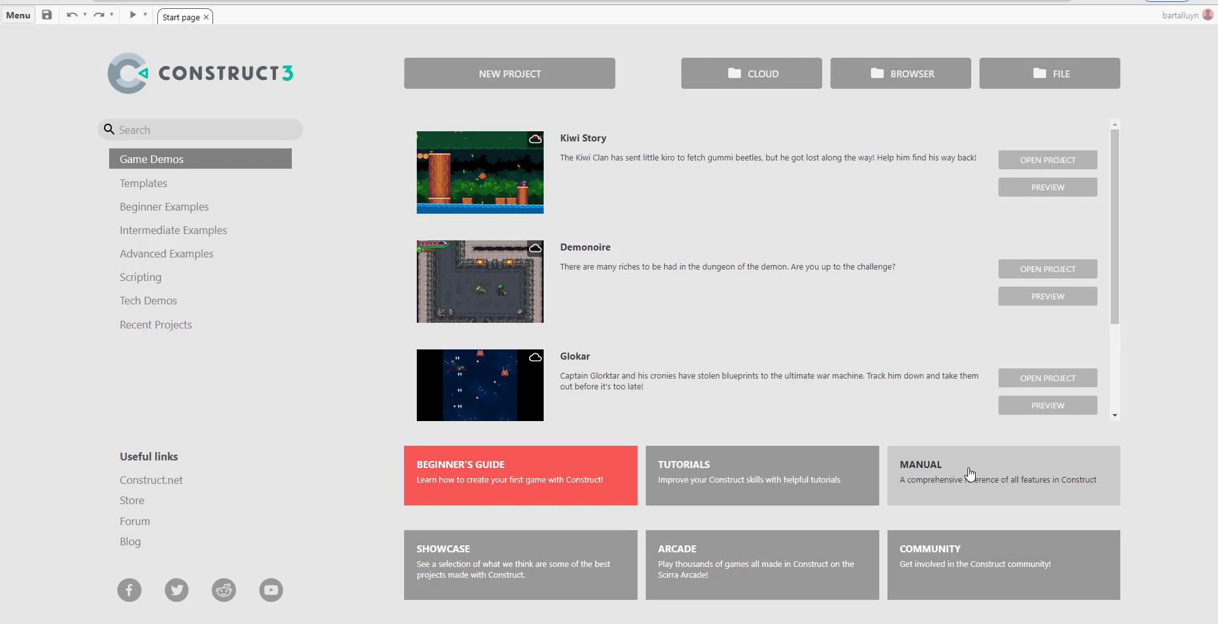
pyautogui.moveTo(835, 283)
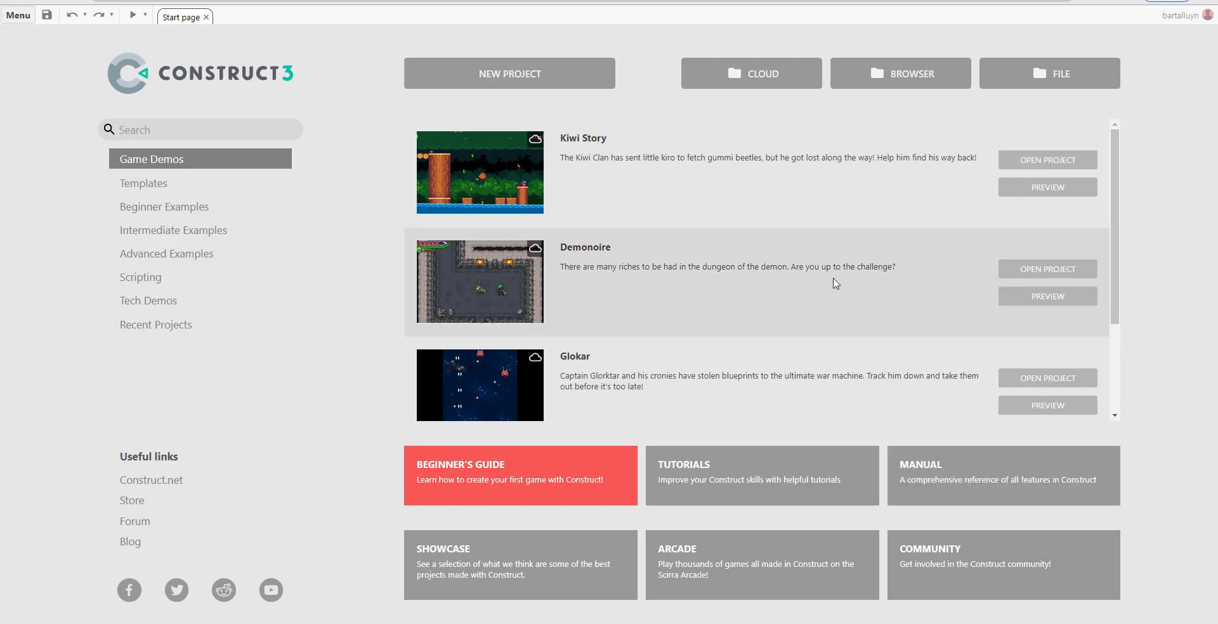
# Create a new project named test with the default preset and event sheet start.
pyautogui.click(509, 74)
pyautogui.write('test')
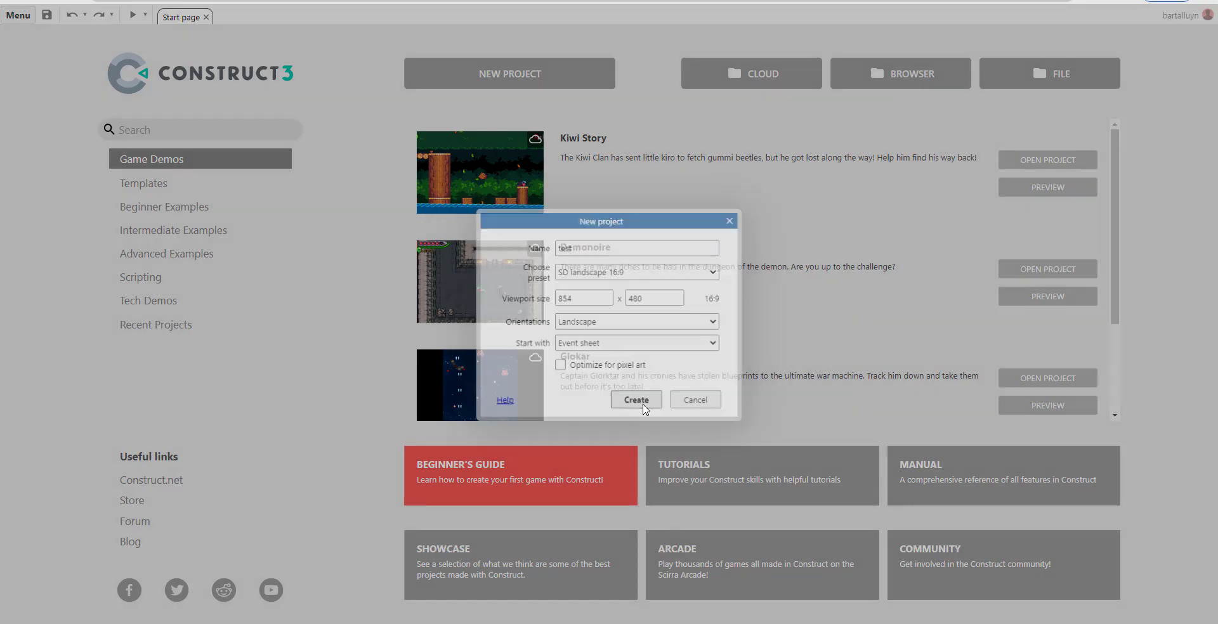
pyautogui.click(634, 400)
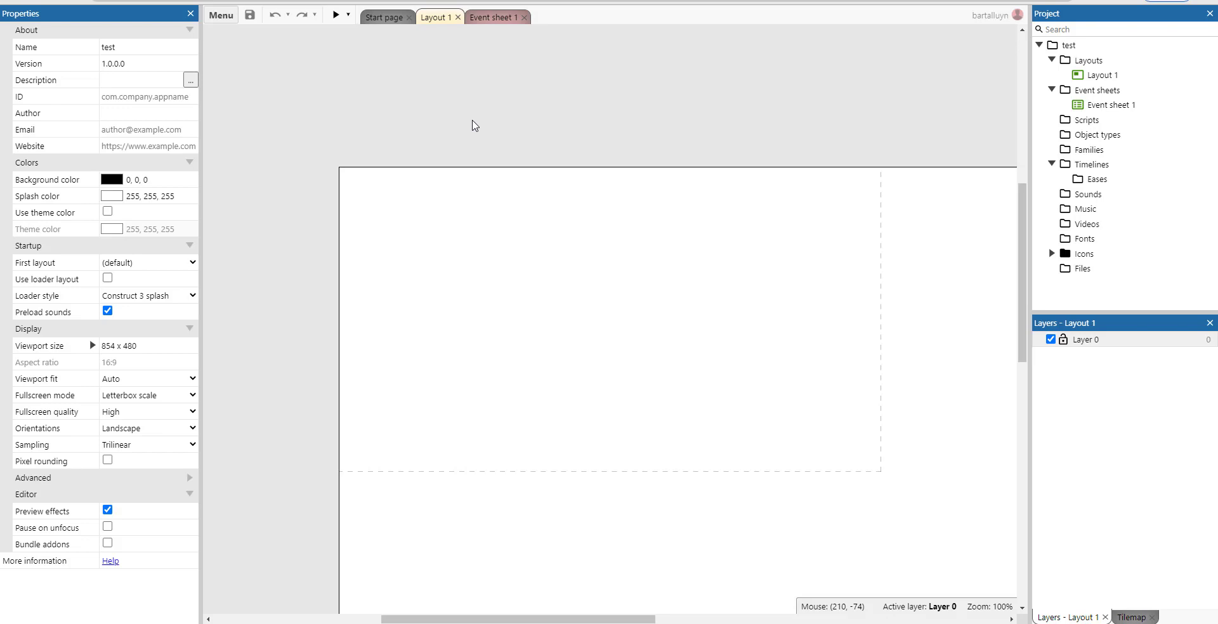
pyautogui.moveTo(521, 83)
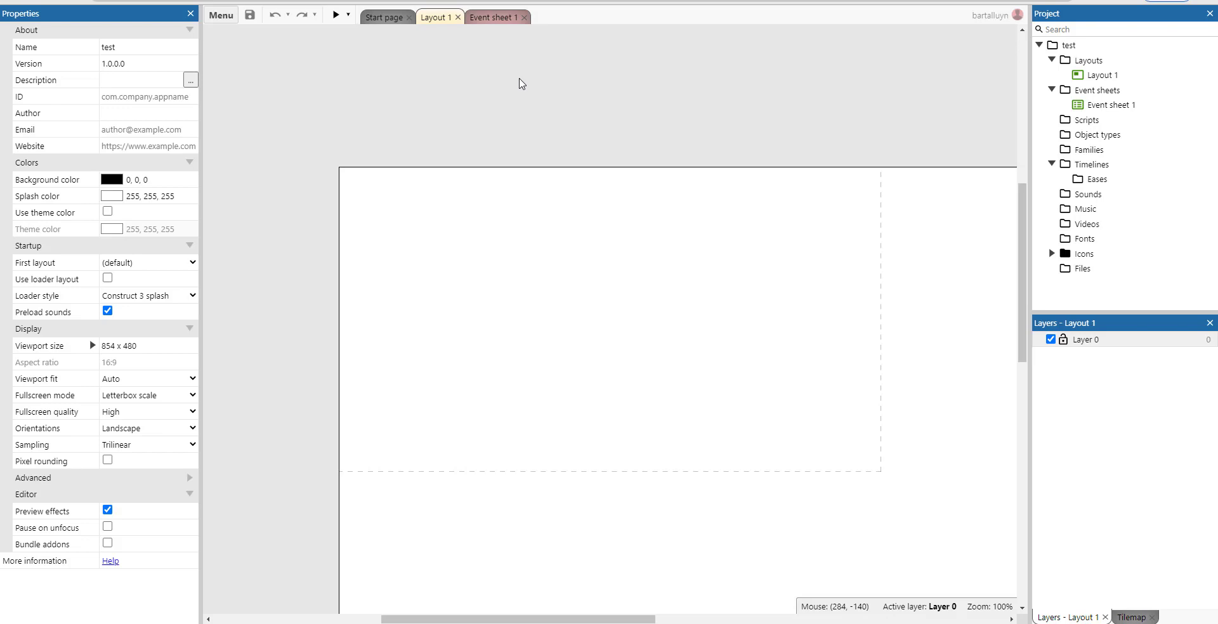
pyautogui.moveTo(520, 81)
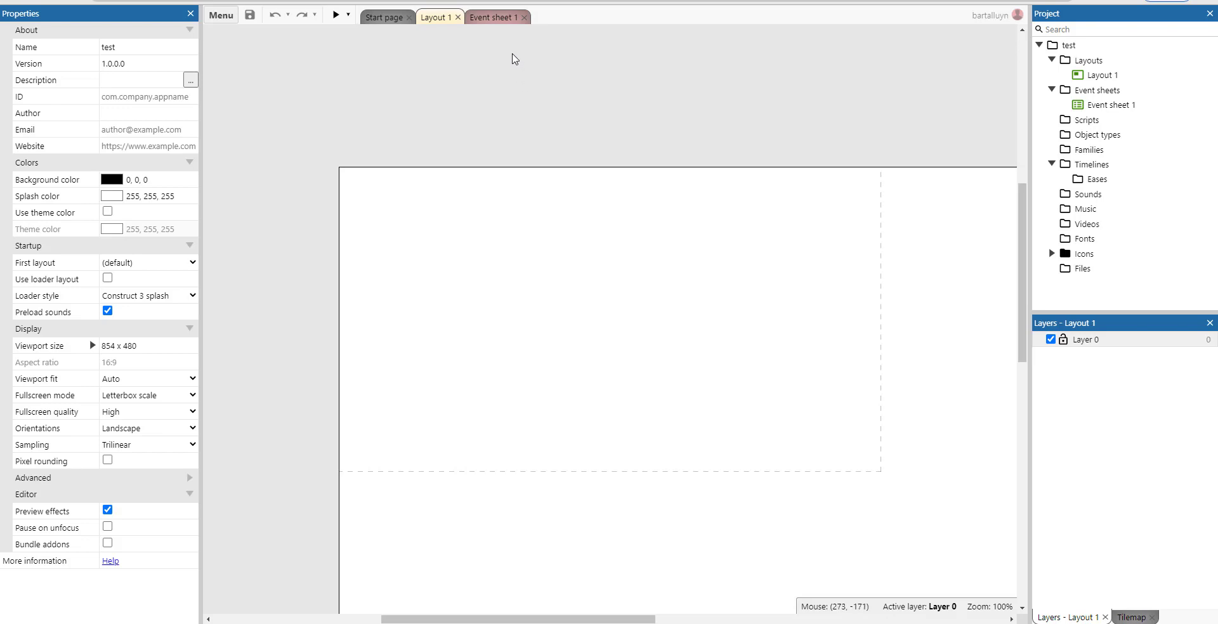
pyautogui.moveTo(515, 60)
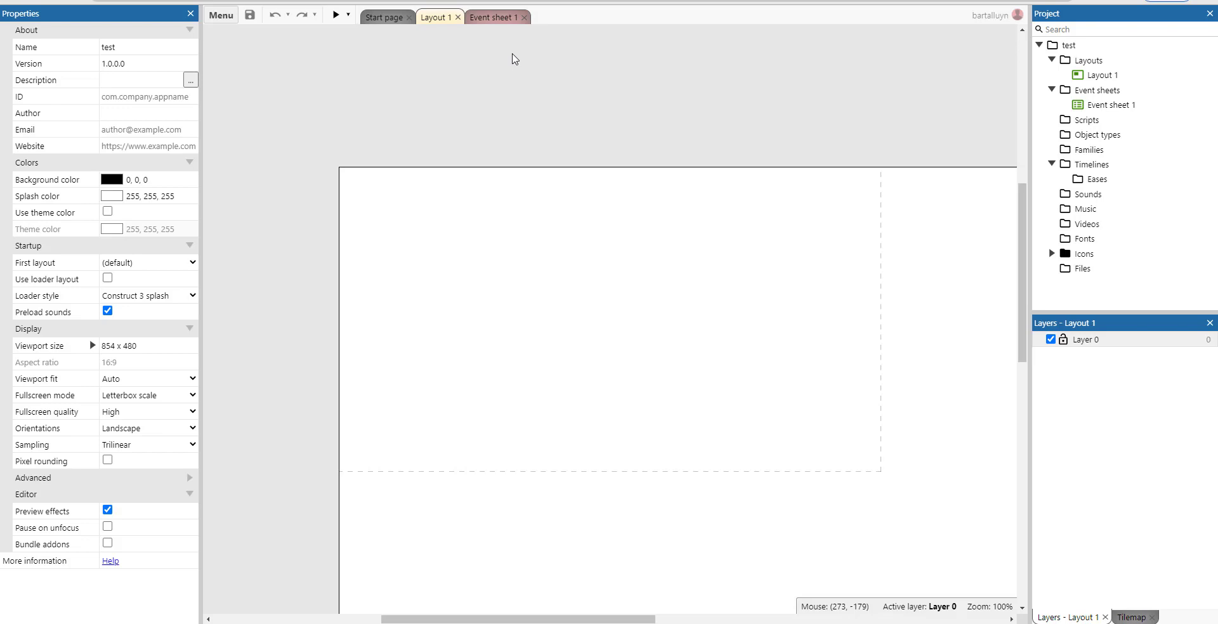
pyautogui.moveTo(496, 16)
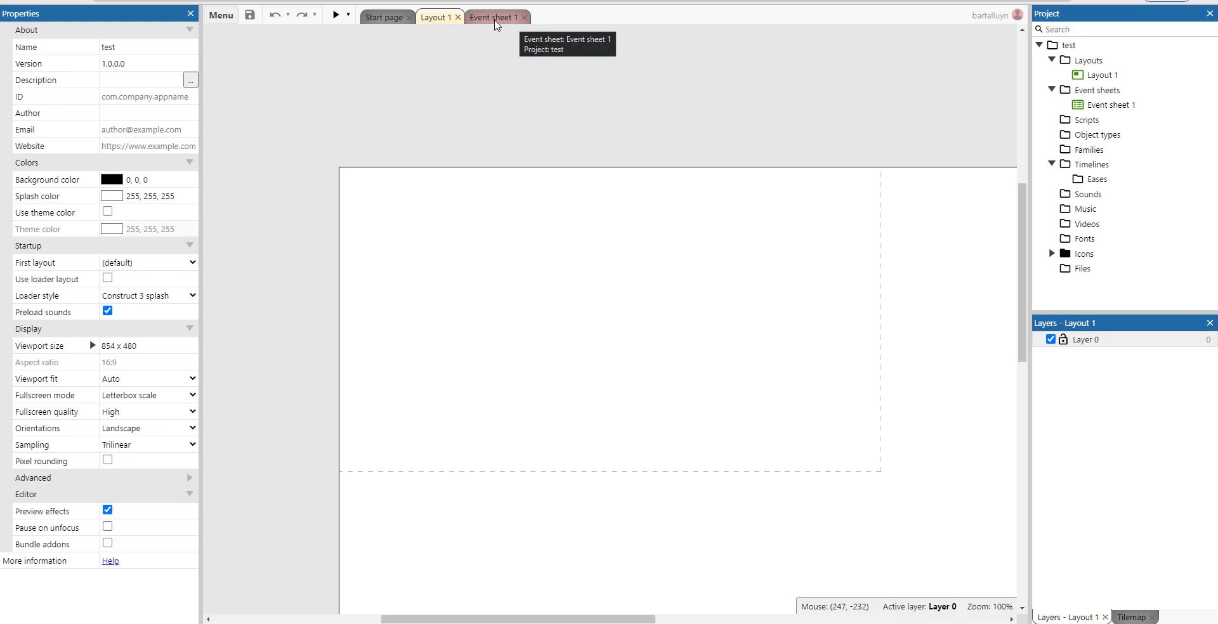
pyautogui.moveTo(466, 243)
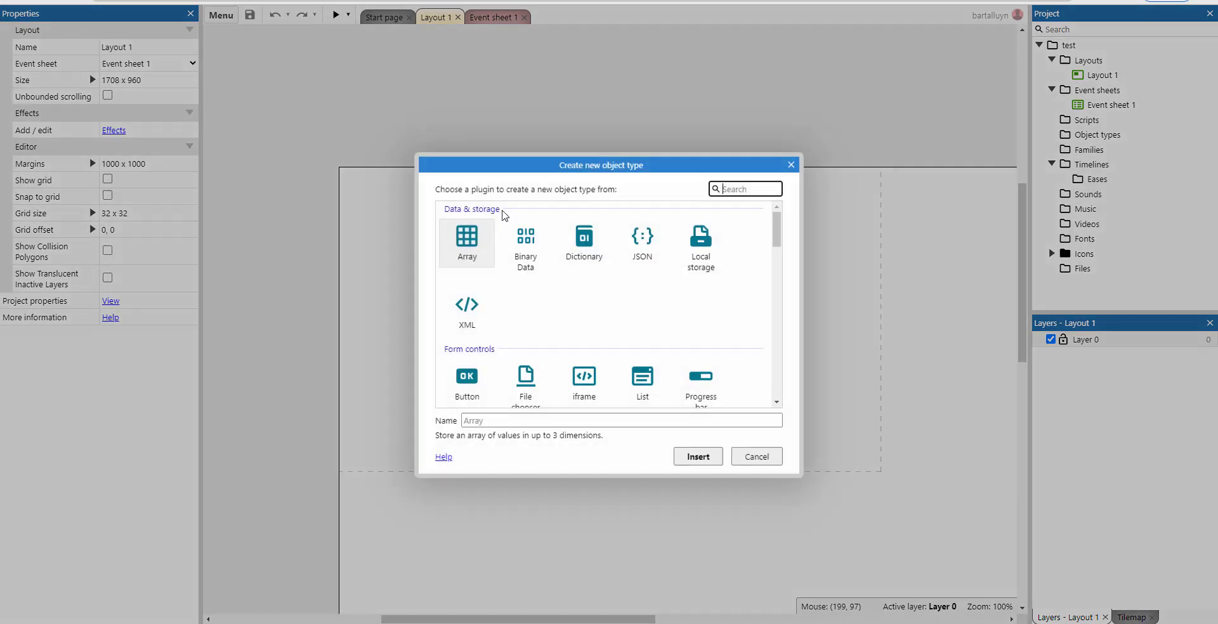
# Insert Date, Button and Text objects, placing the button and text box on Layout 1.
pyautogui.write('dae')
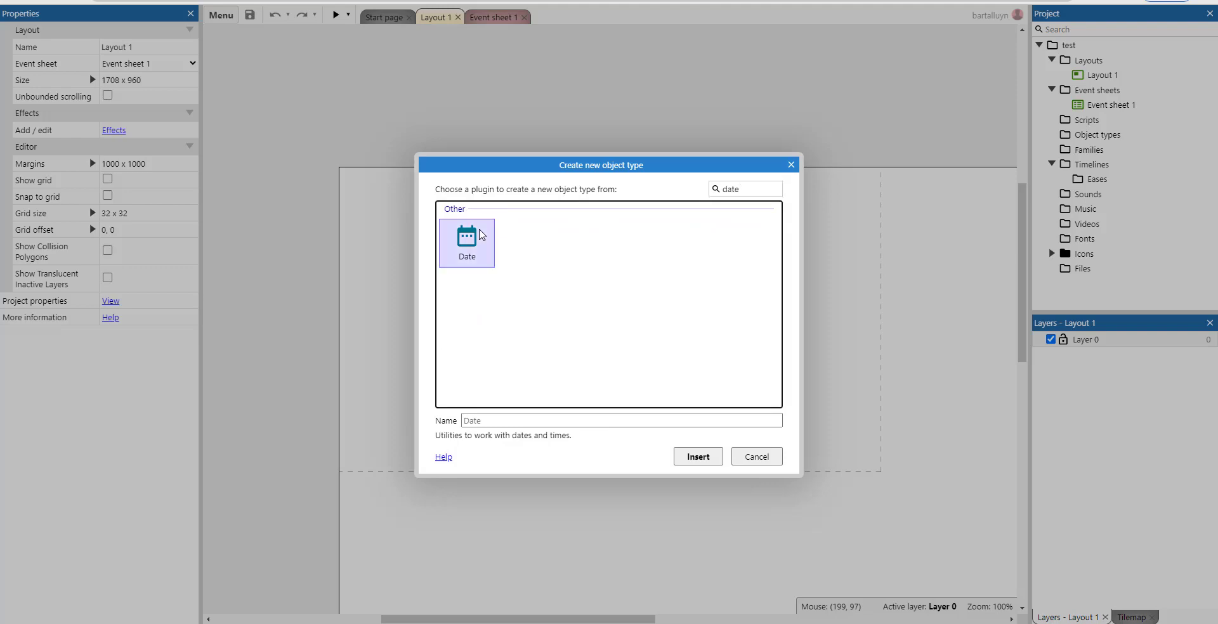
pyautogui.click(696, 456)
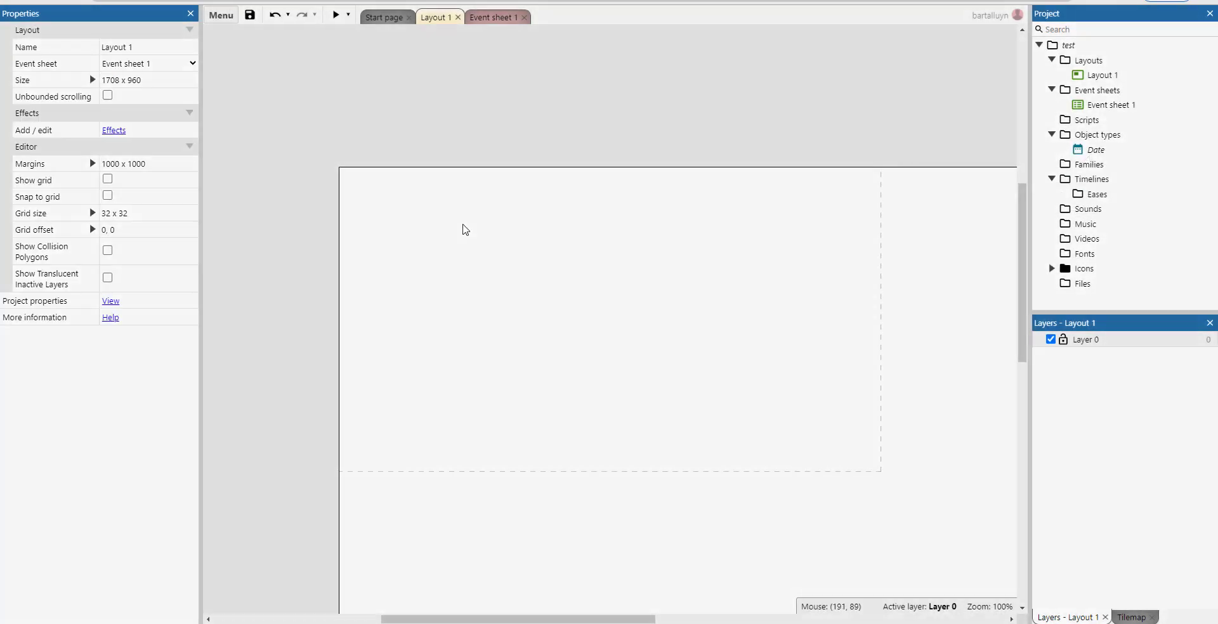
pyautogui.write('but')
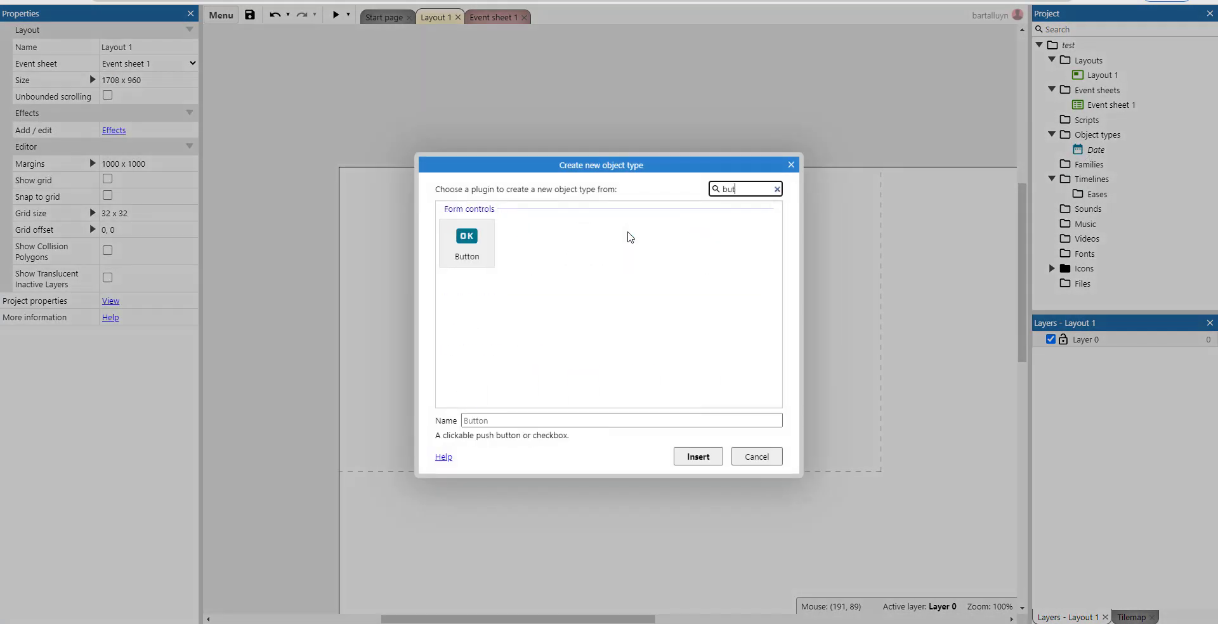
pyautogui.click(696, 456)
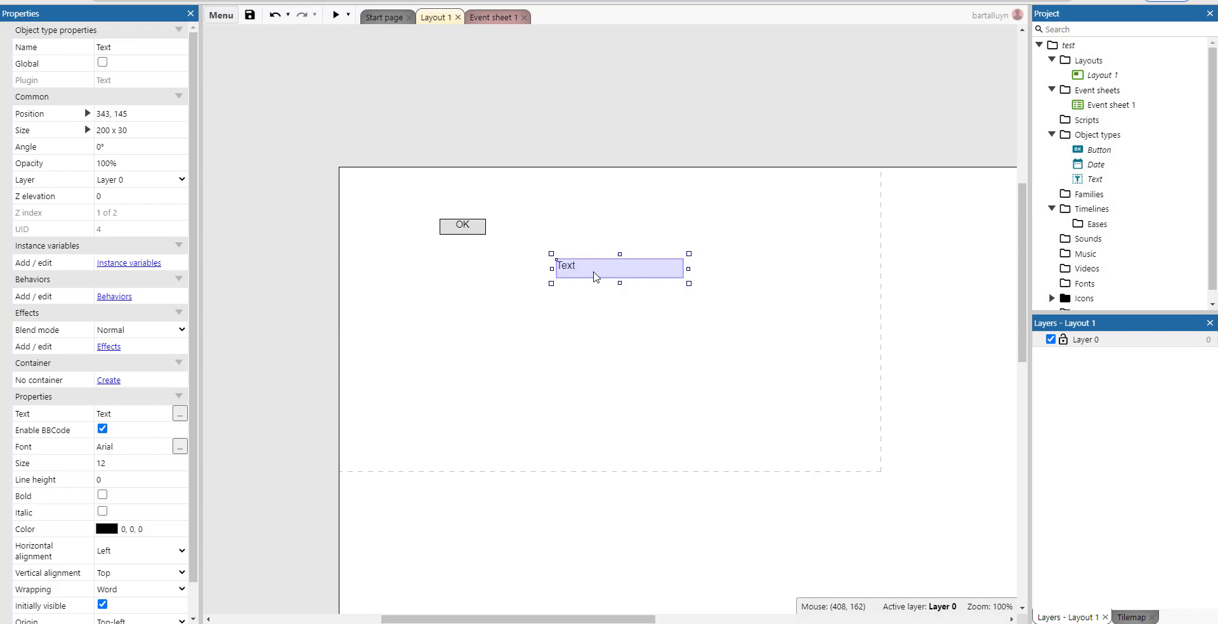
pyautogui.moveTo(617, 268); pyautogui.dragTo(604, 277)
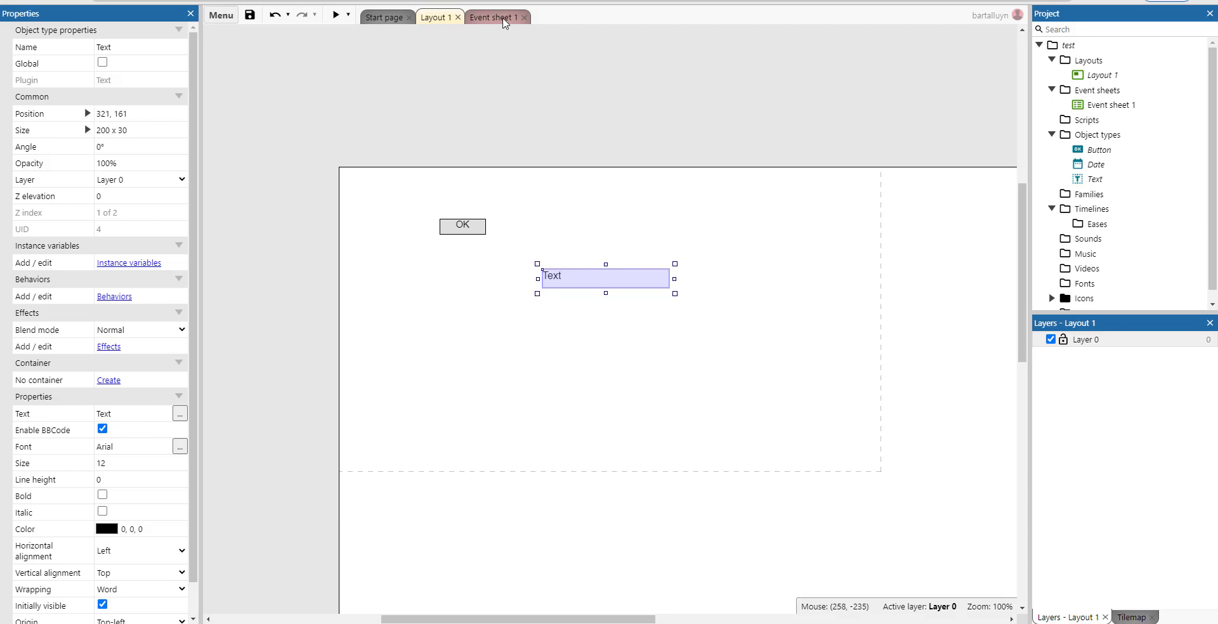
# On Event sheet 1, add a Button On clicked event and global Number variable start = 0.
pyautogui.click(492, 16)
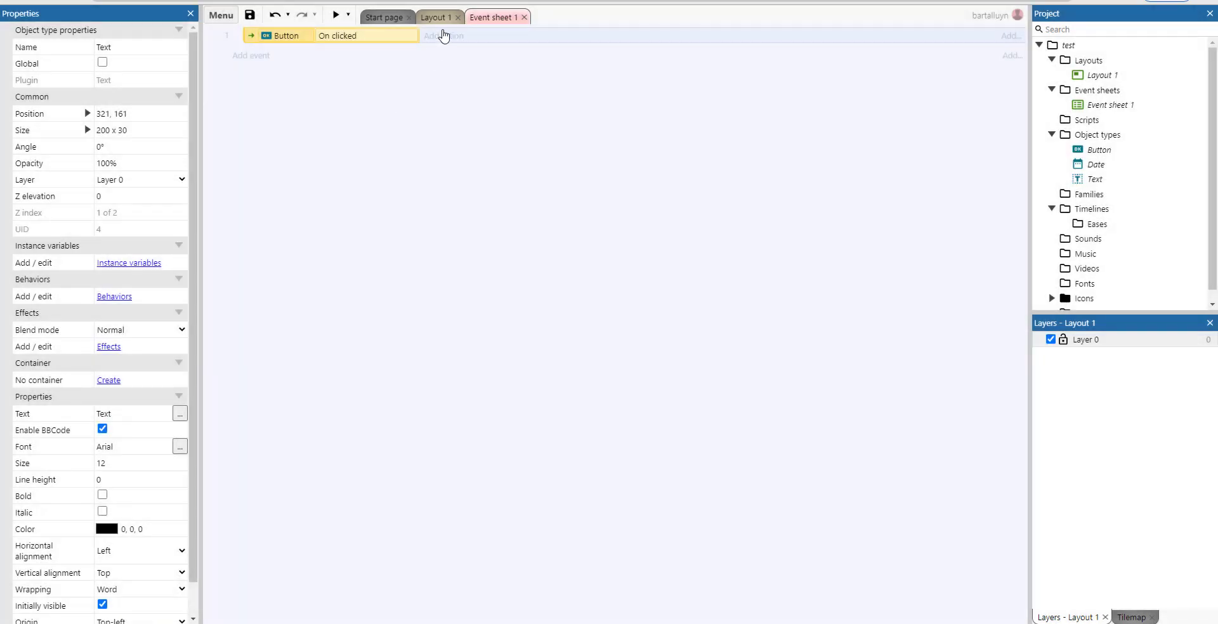
pyautogui.moveTo(440, 60)
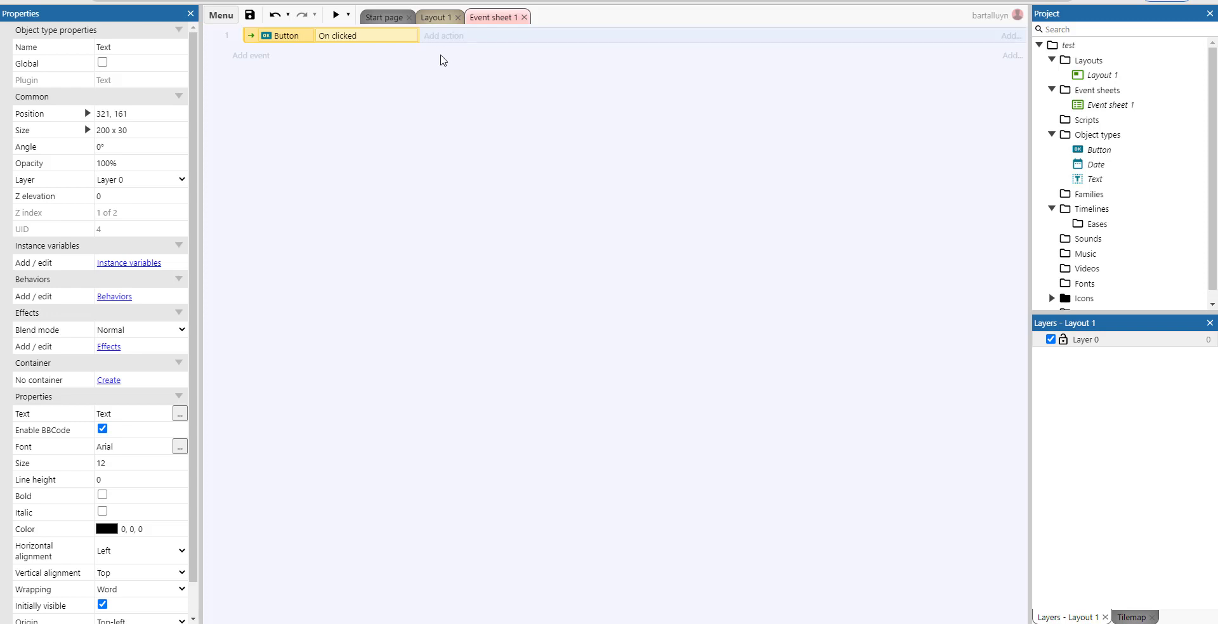
pyautogui.moveTo(462, 81)
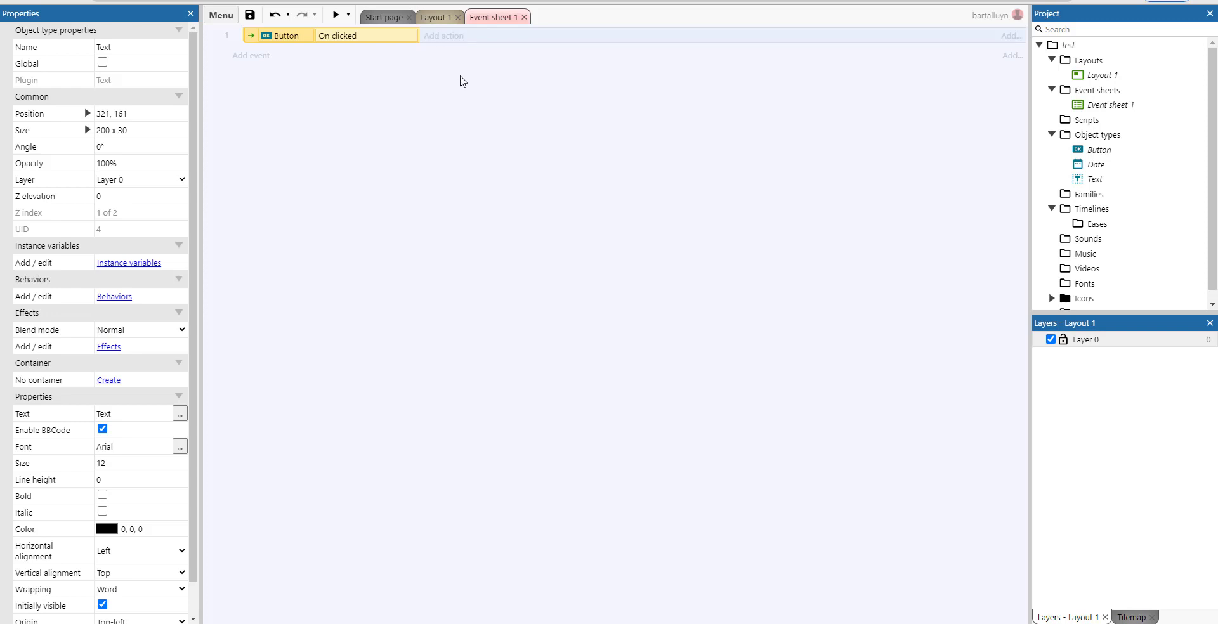
pyautogui.moveTo(428, 79)
pyautogui.write('start')
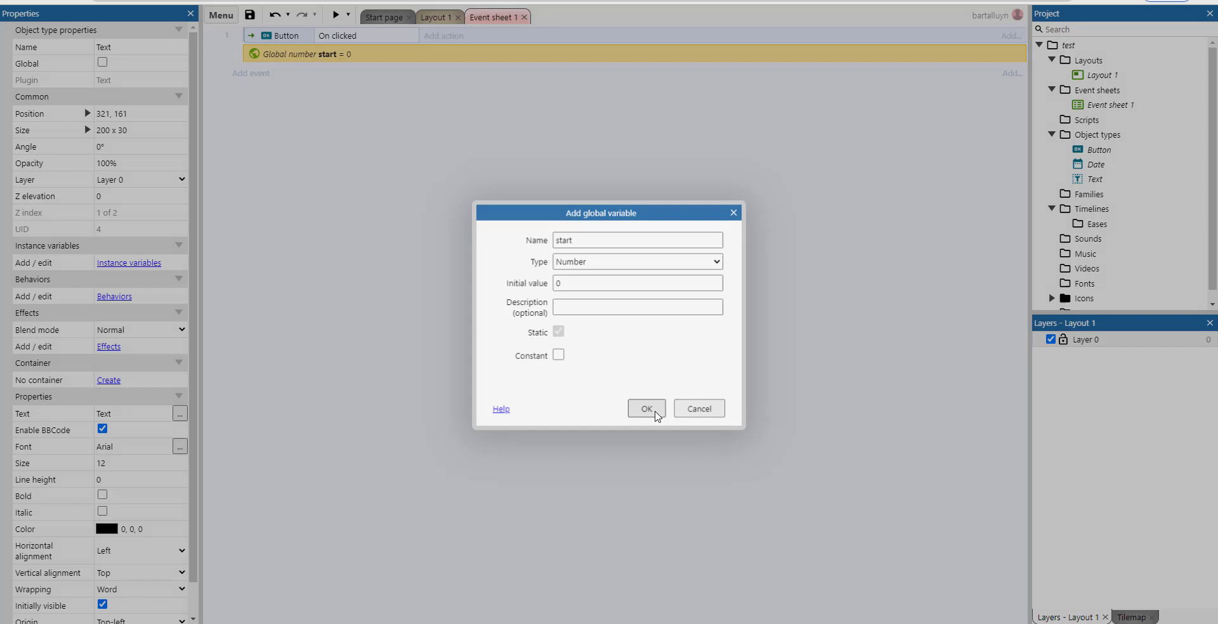
pyautogui.click(646, 408)
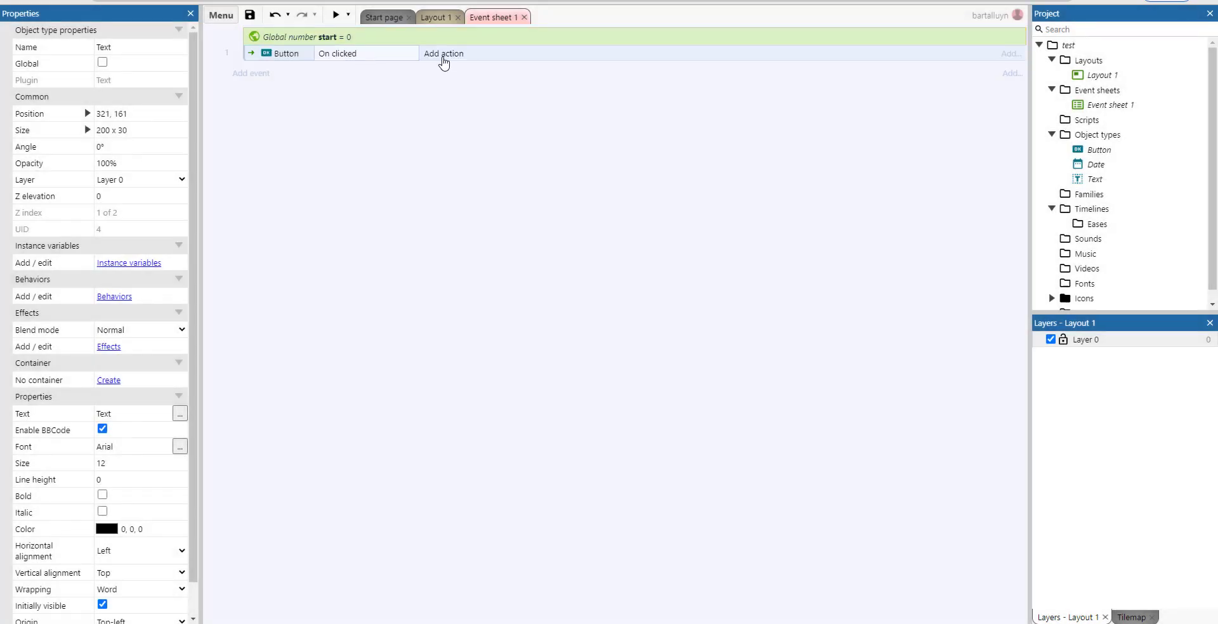
# Add a System action to Button On clicked setting start to Date.Now + 10000.
pyautogui.click(444, 53)
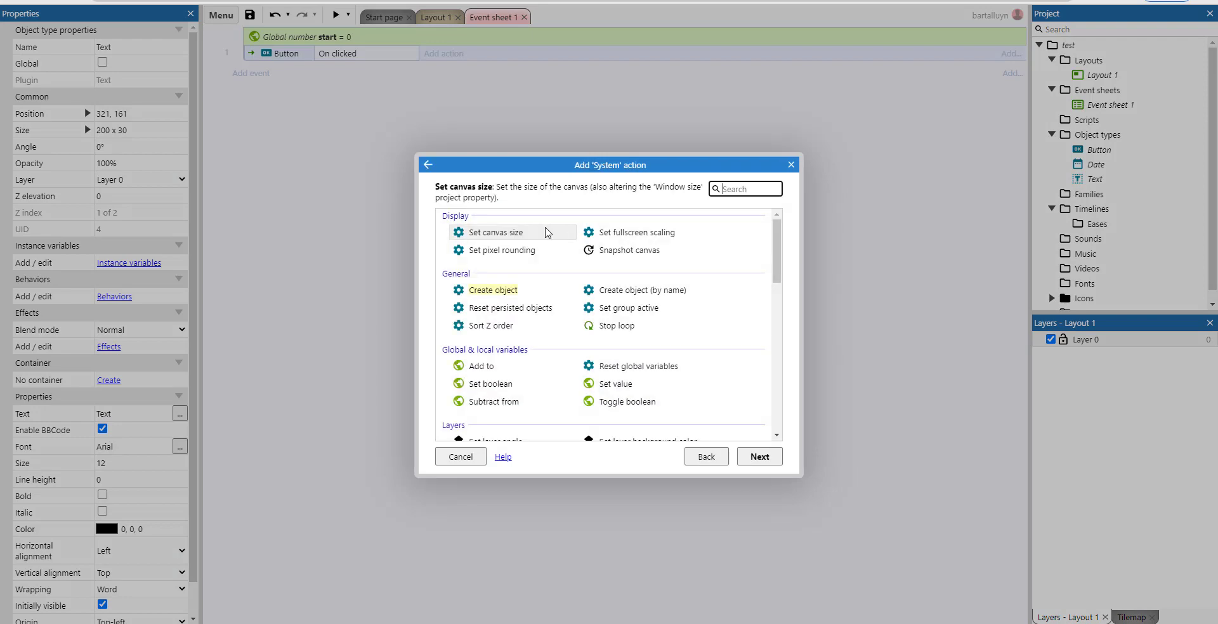
pyautogui.write('start')
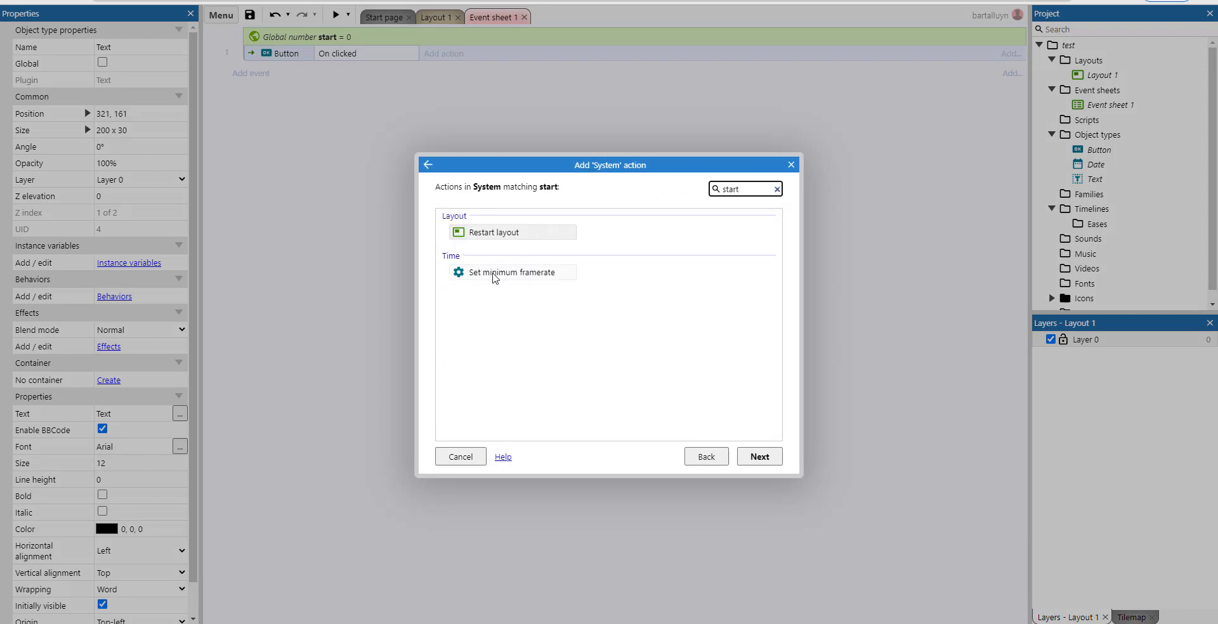
pyautogui.click(775, 189)
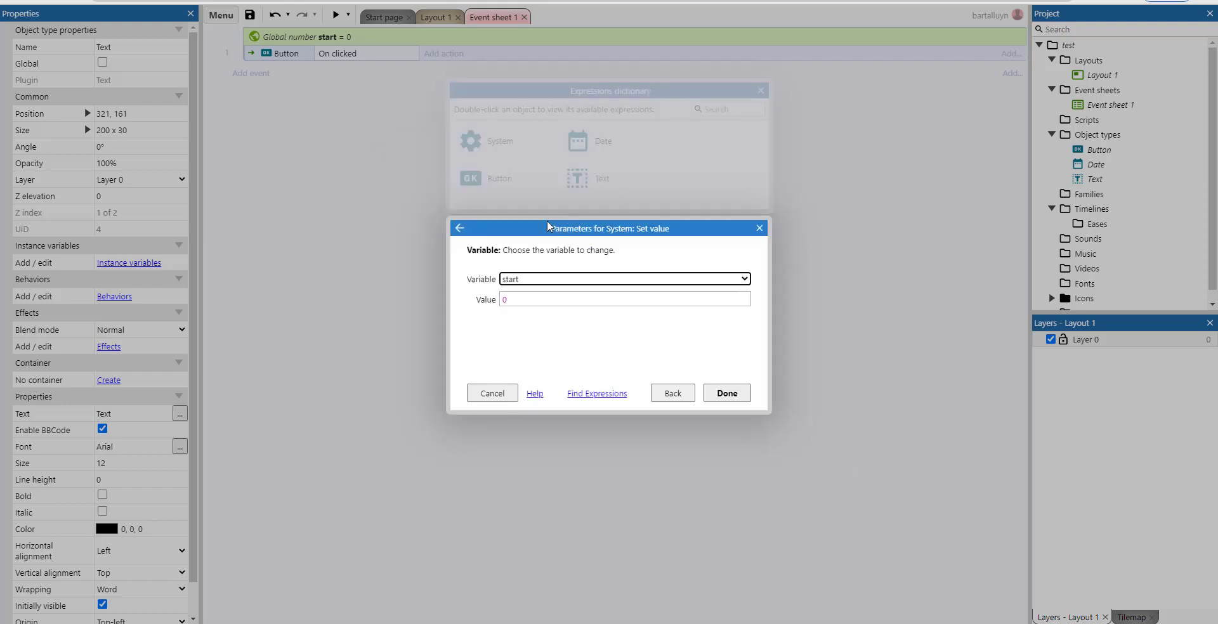
pyautogui.click(624, 300)
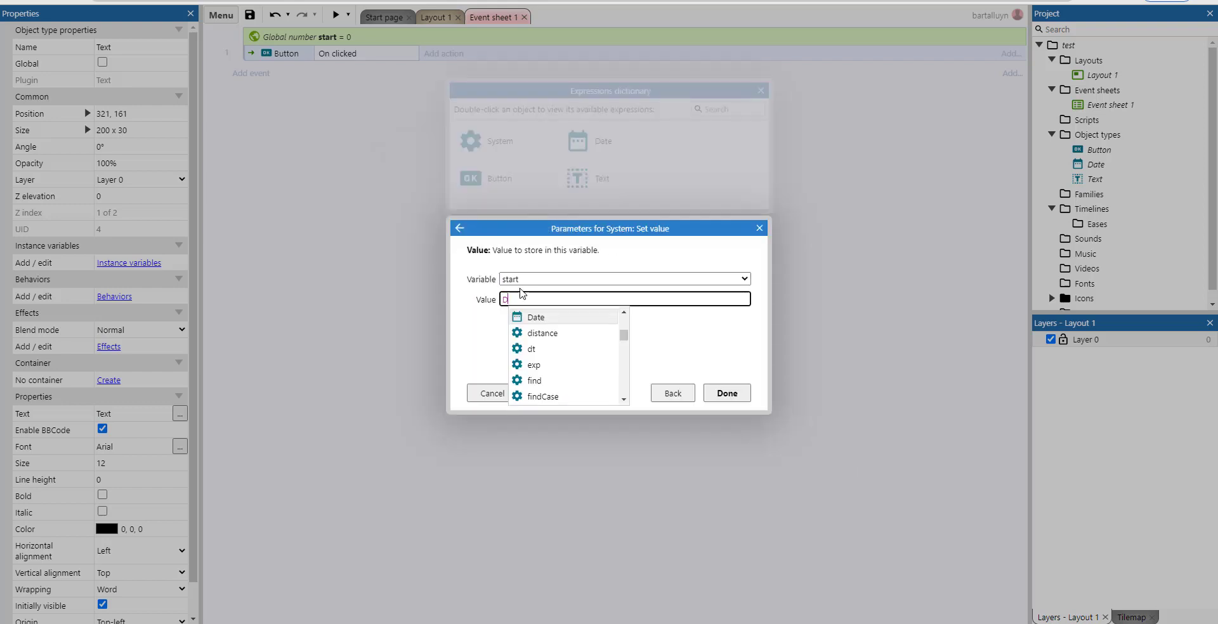
pyautogui.write('Date.Now')
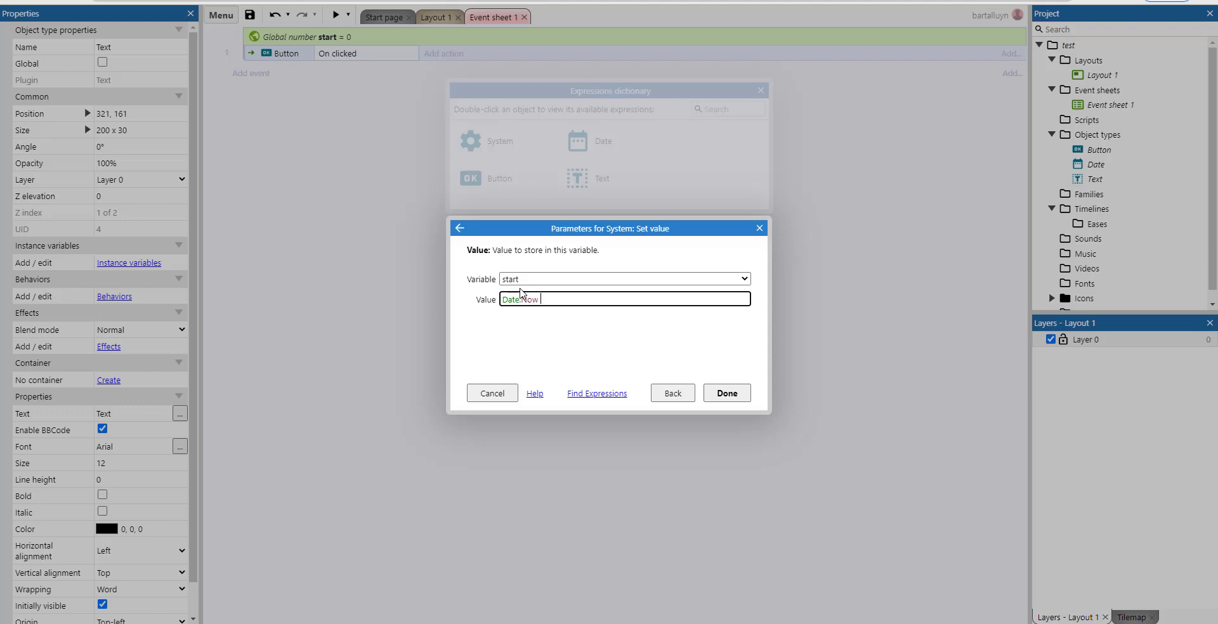
pyautogui.write('+ 10000')
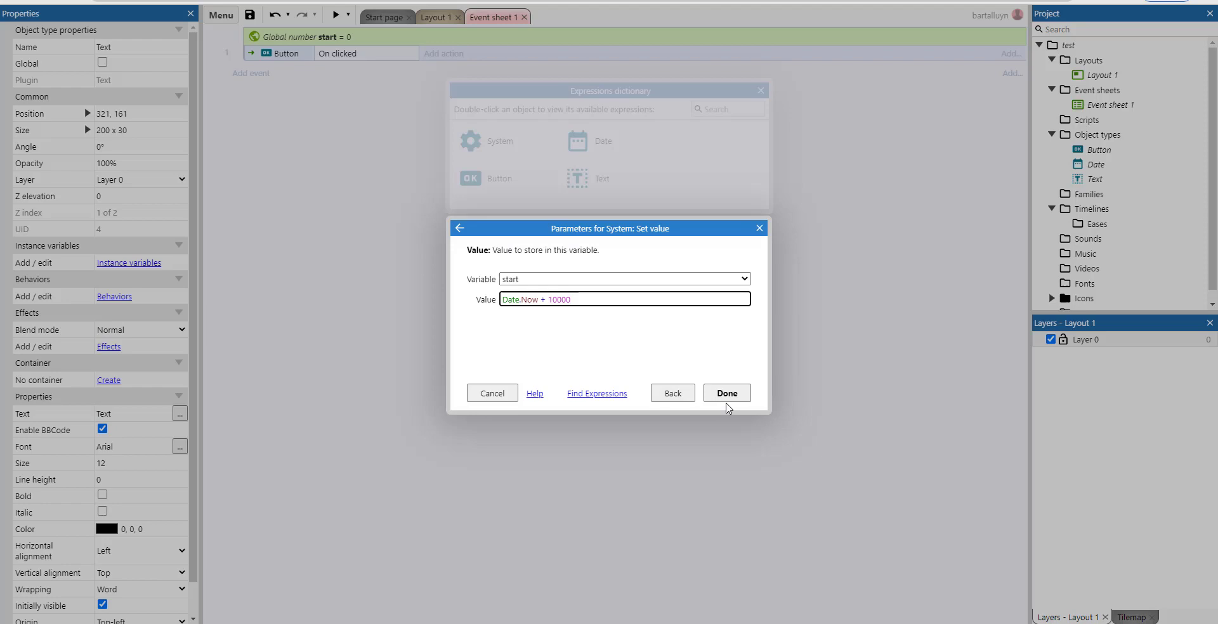
pyautogui.click(726, 393)
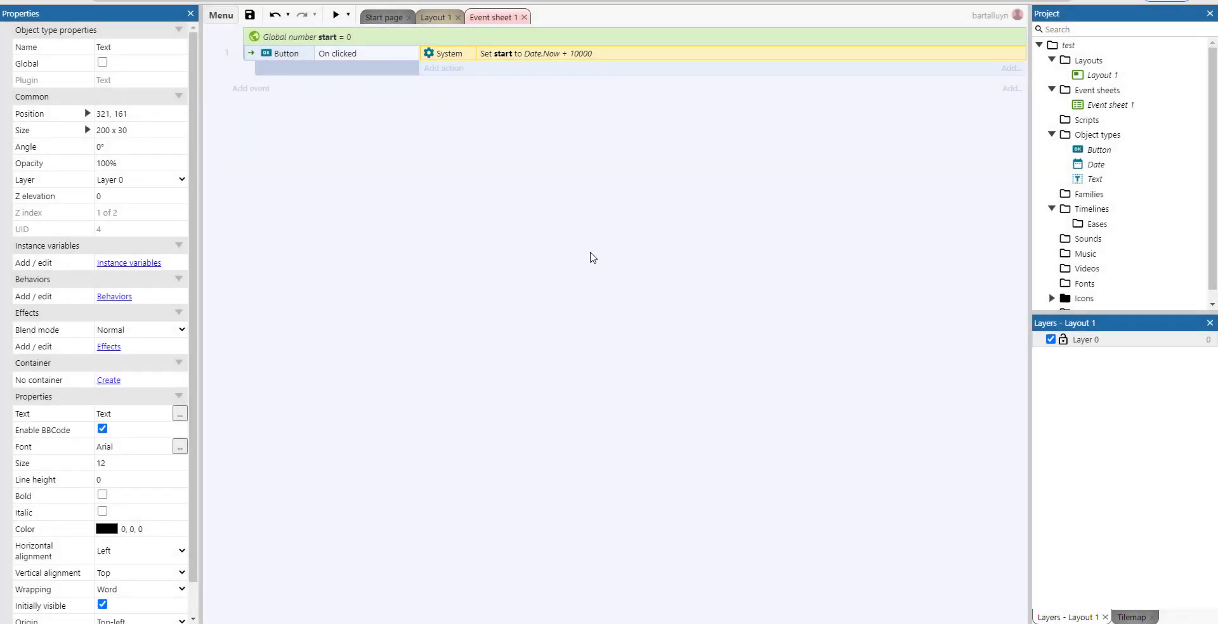
pyautogui.moveTo(431, 85)
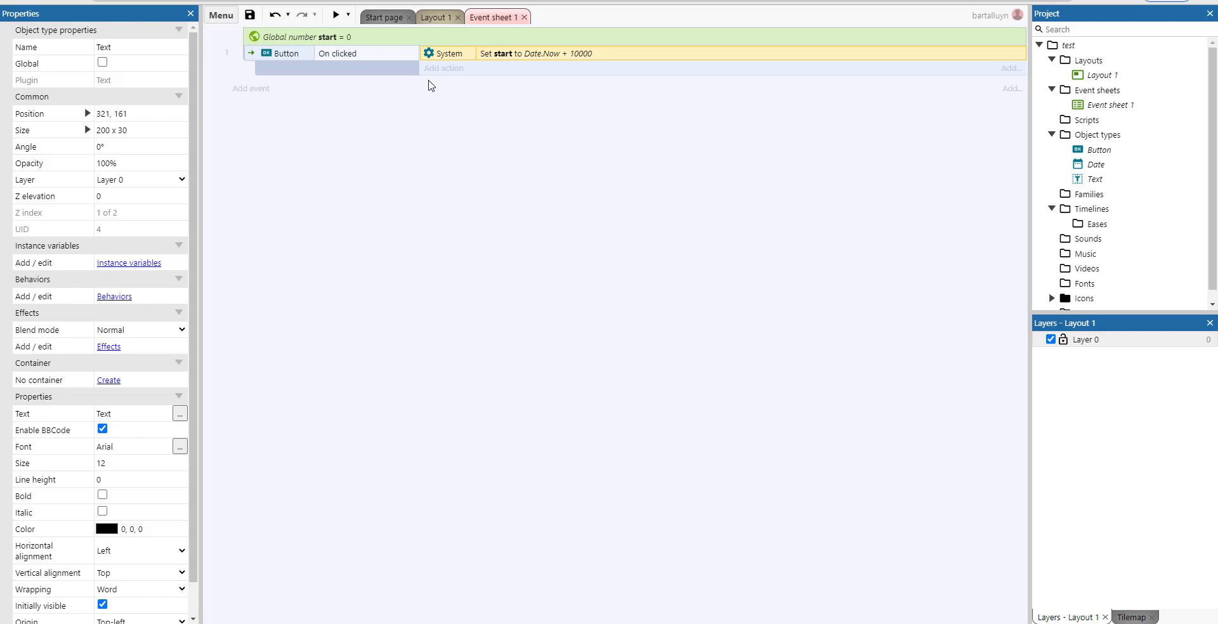
pyautogui.moveTo(459, 79)
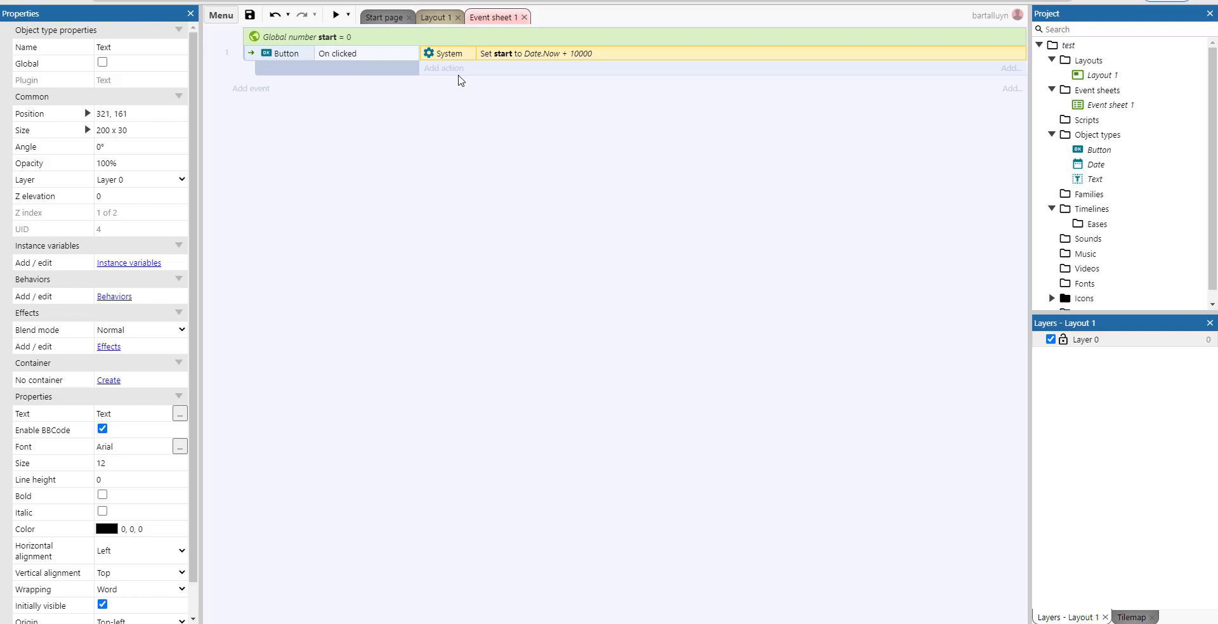
pyautogui.moveTo(553, 61)
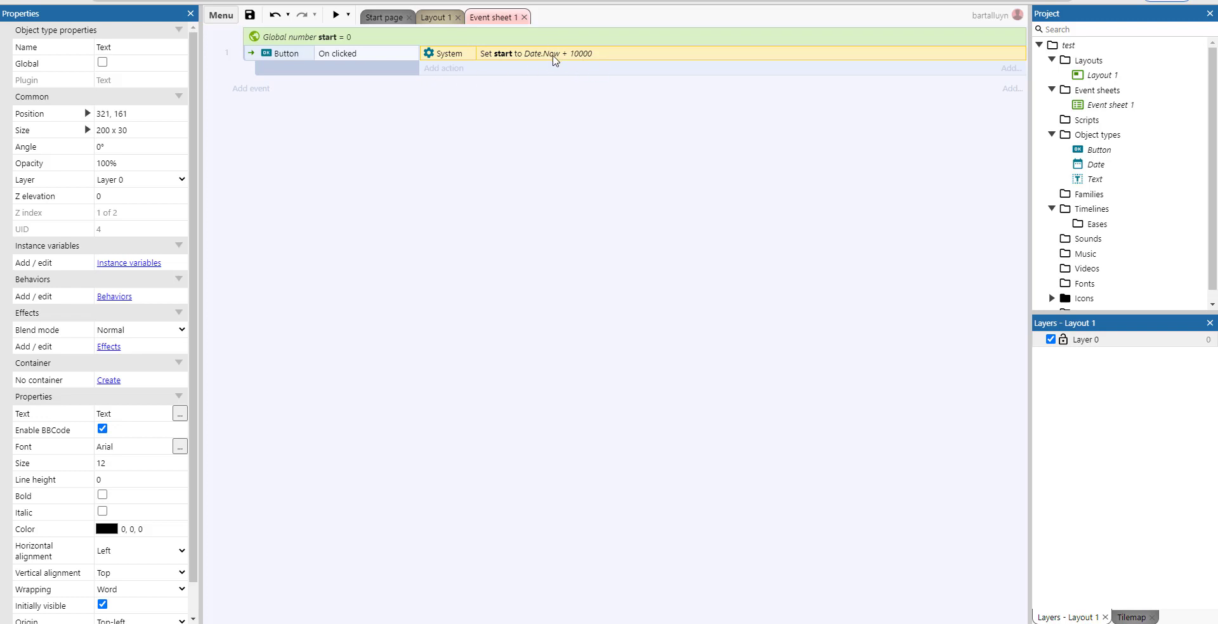
pyautogui.moveTo(560, 71)
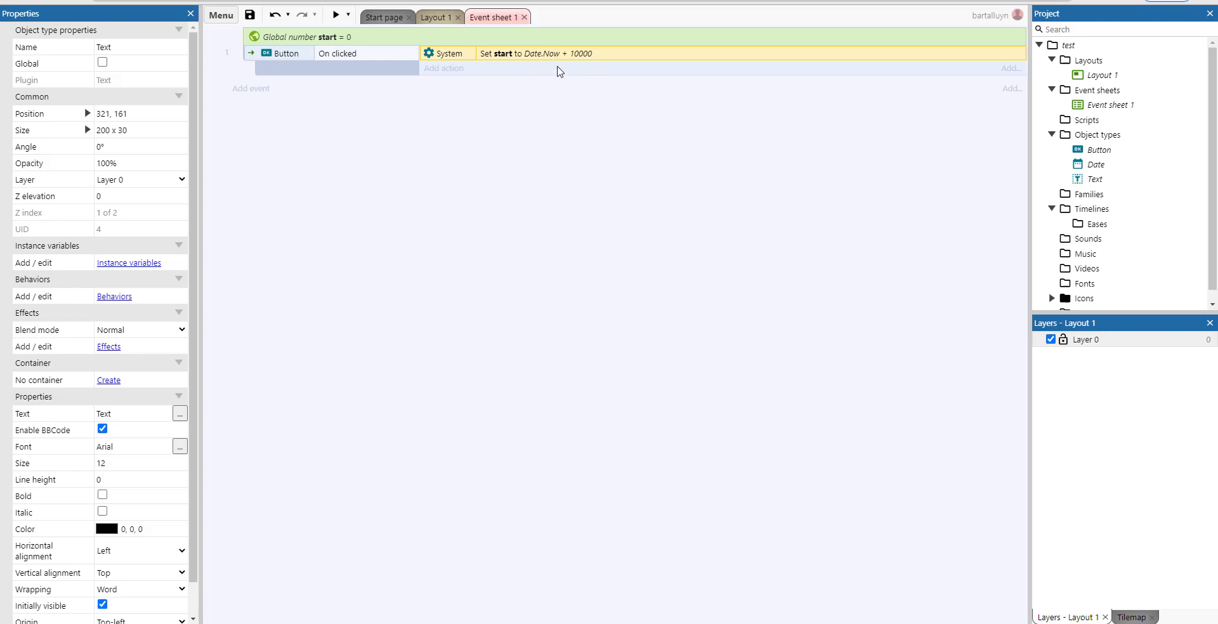
pyautogui.moveTo(453, 105)
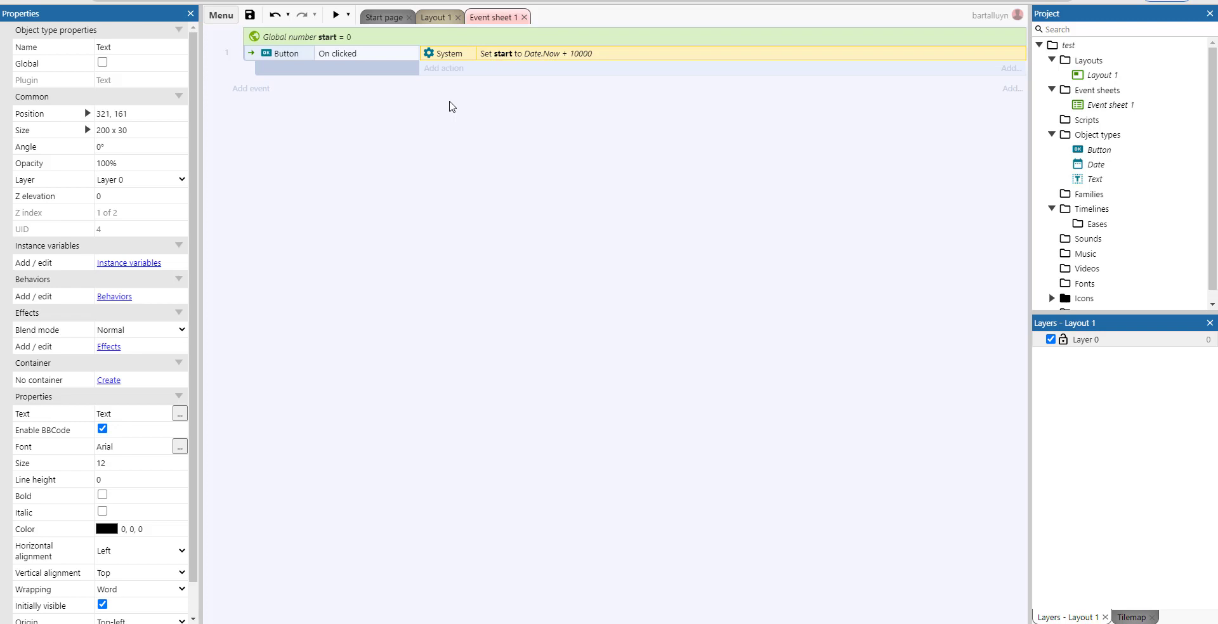
pyautogui.moveTo(323, 70)
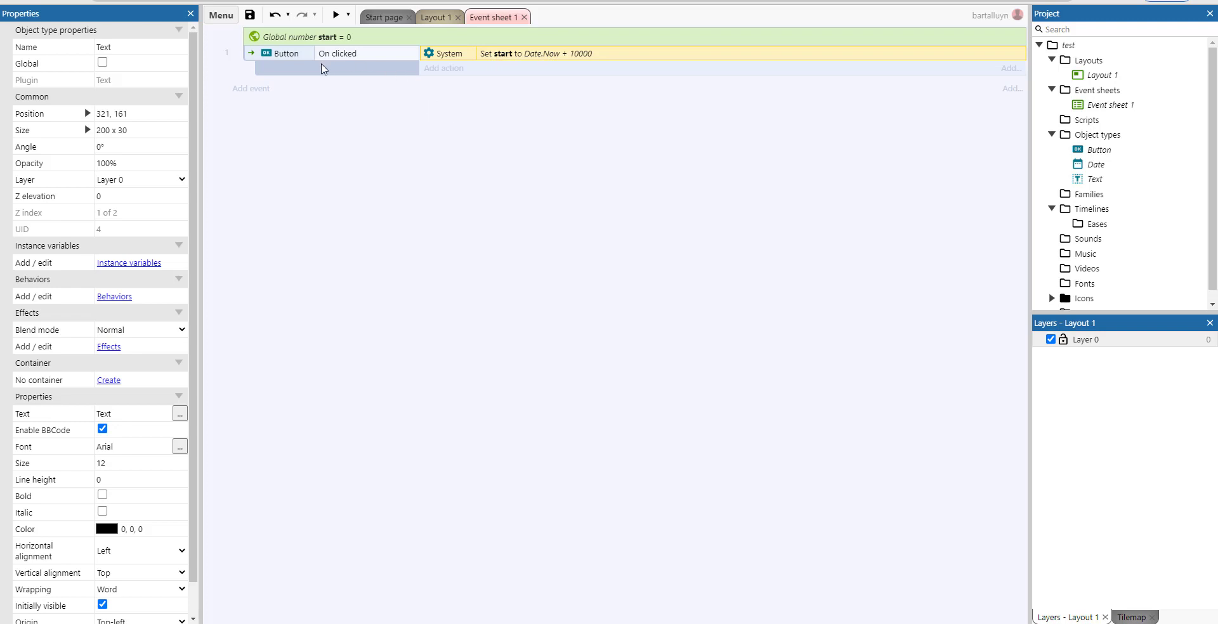
pyautogui.moveTo(354, 42)
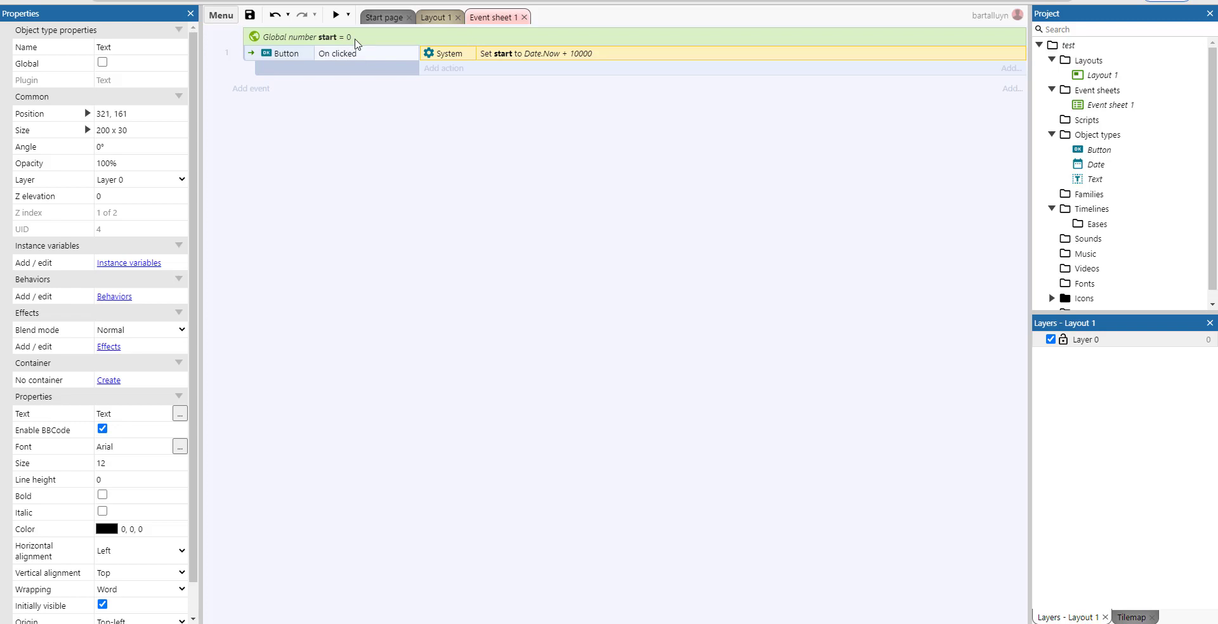
pyautogui.moveTo(455, 75)
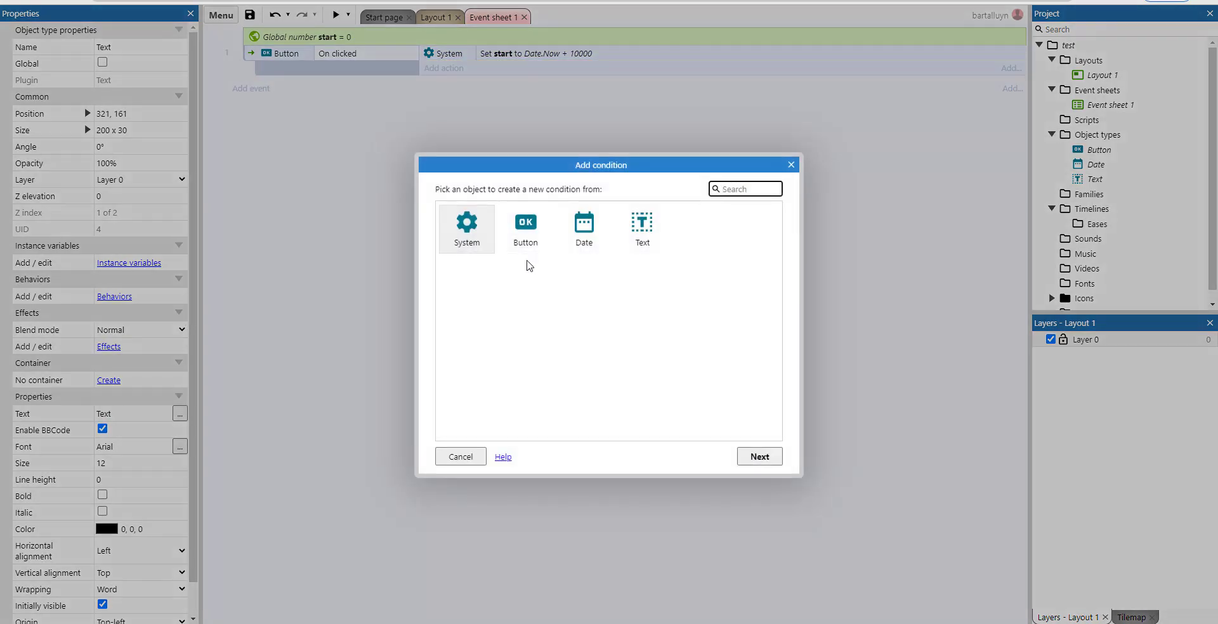
# Add global variable go and a System Compare go = 1 event.
pyautogui.click(459, 456)
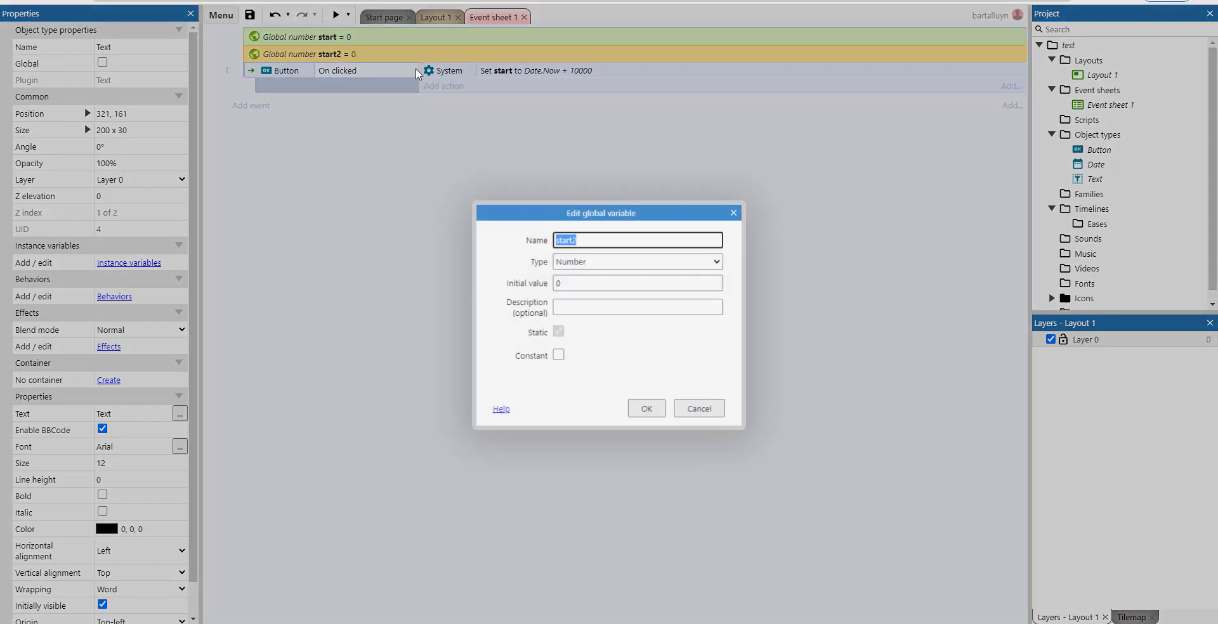
pyautogui.click(645, 408)
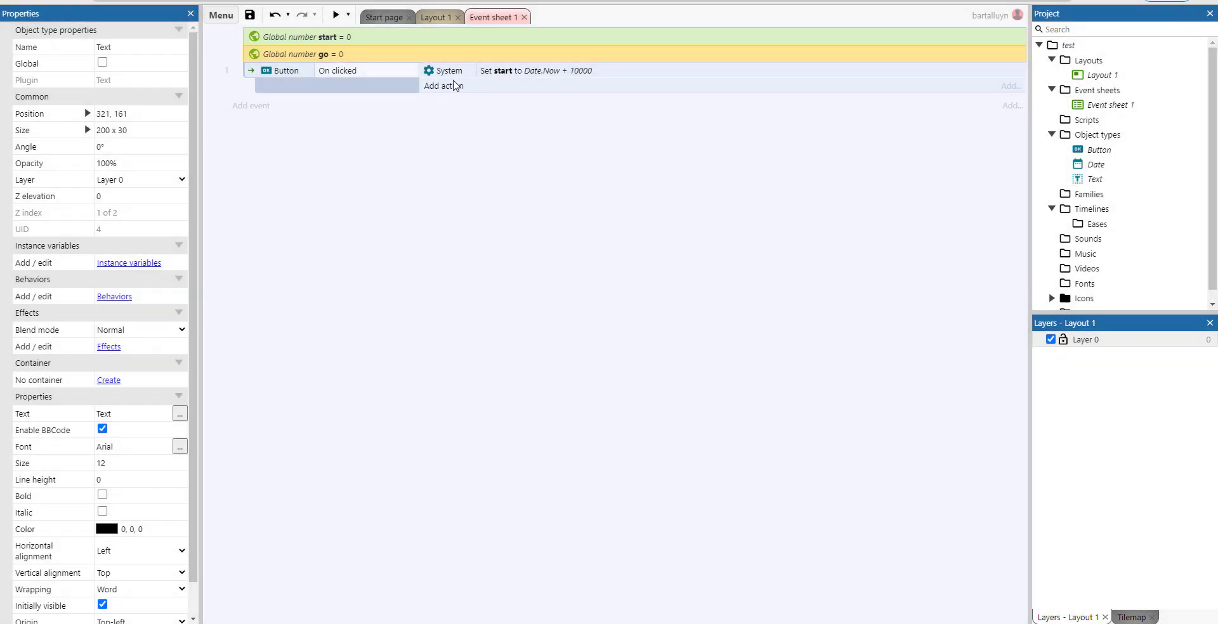
pyautogui.rightClick(263, 151)
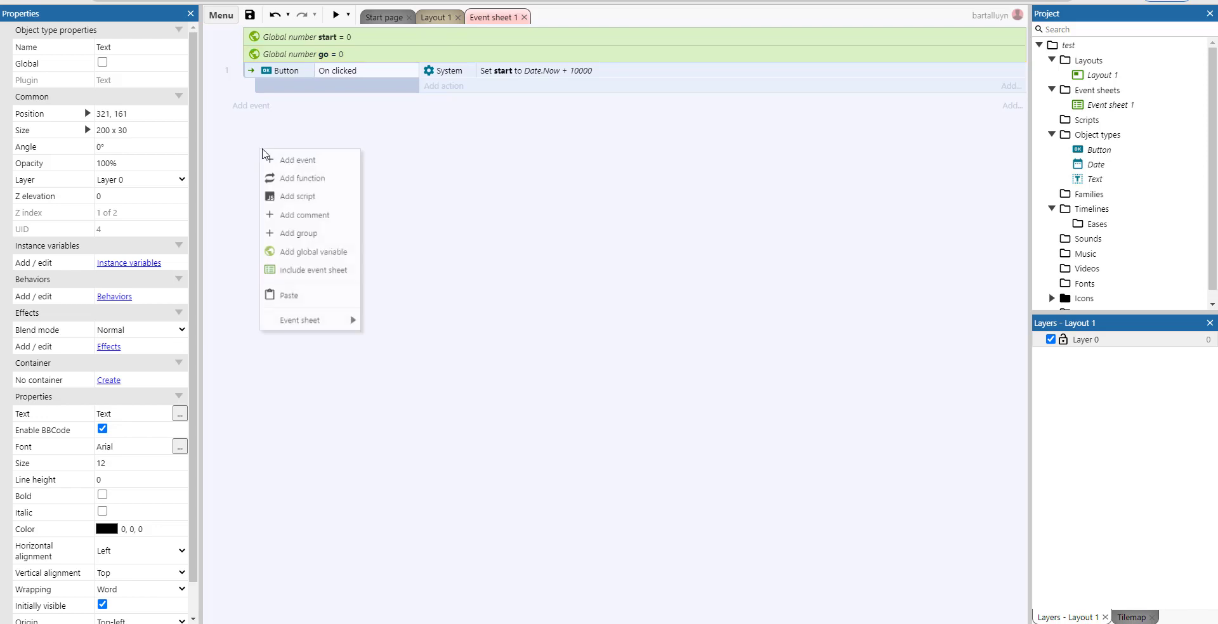
pyautogui.moveTo(300, 161)
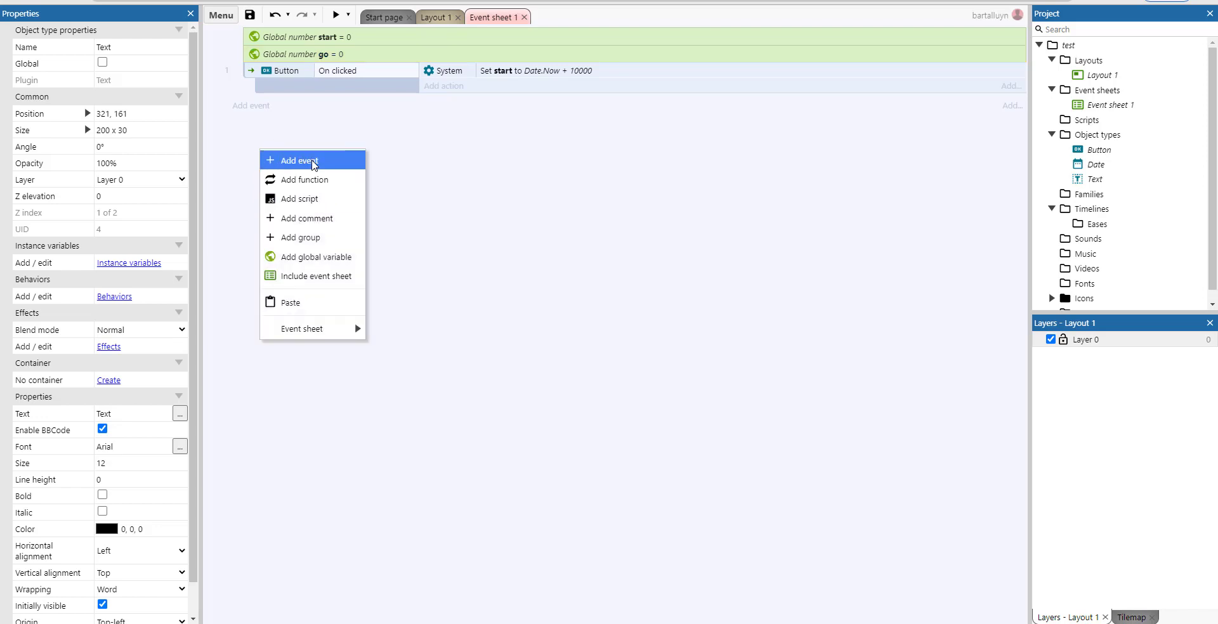
pyautogui.click(298, 162)
pyautogui.write('go')
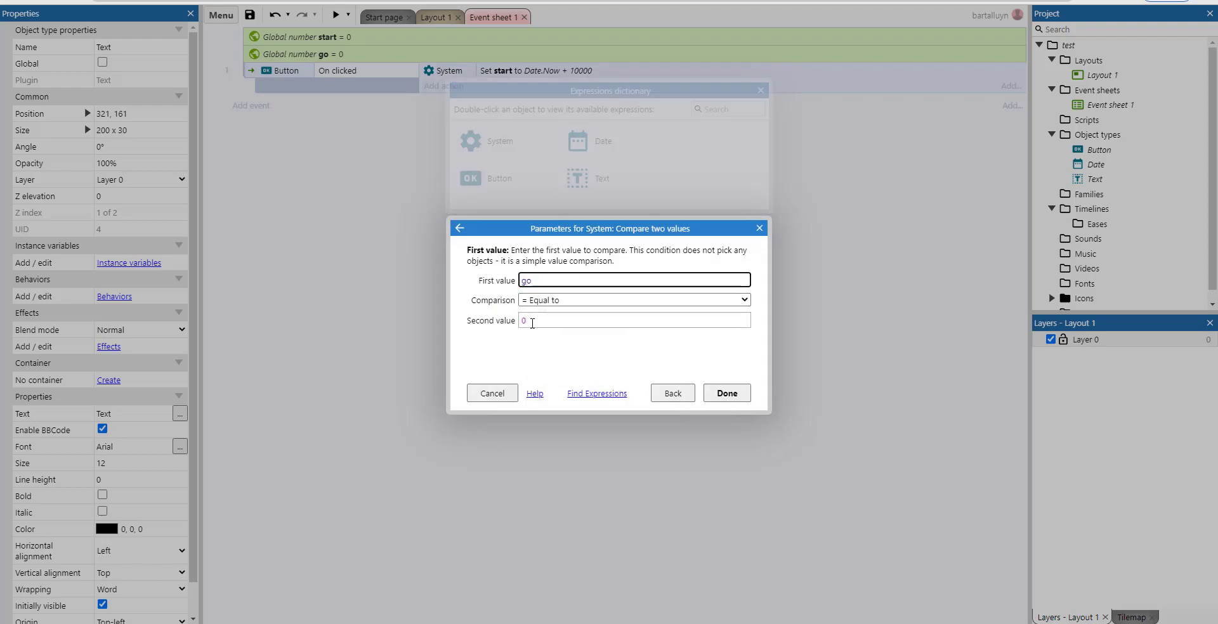
pyautogui.click(726, 394)
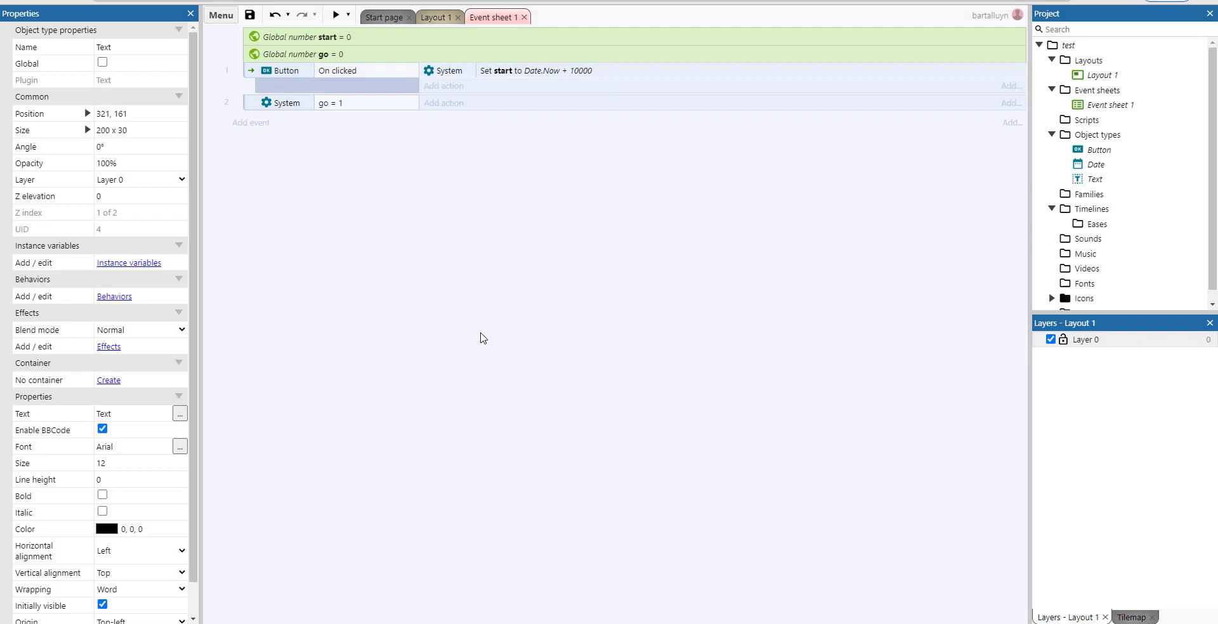
# Set go to 1 on button click and set text to "click the button!" on start of layout.
pyautogui.click(444, 103)
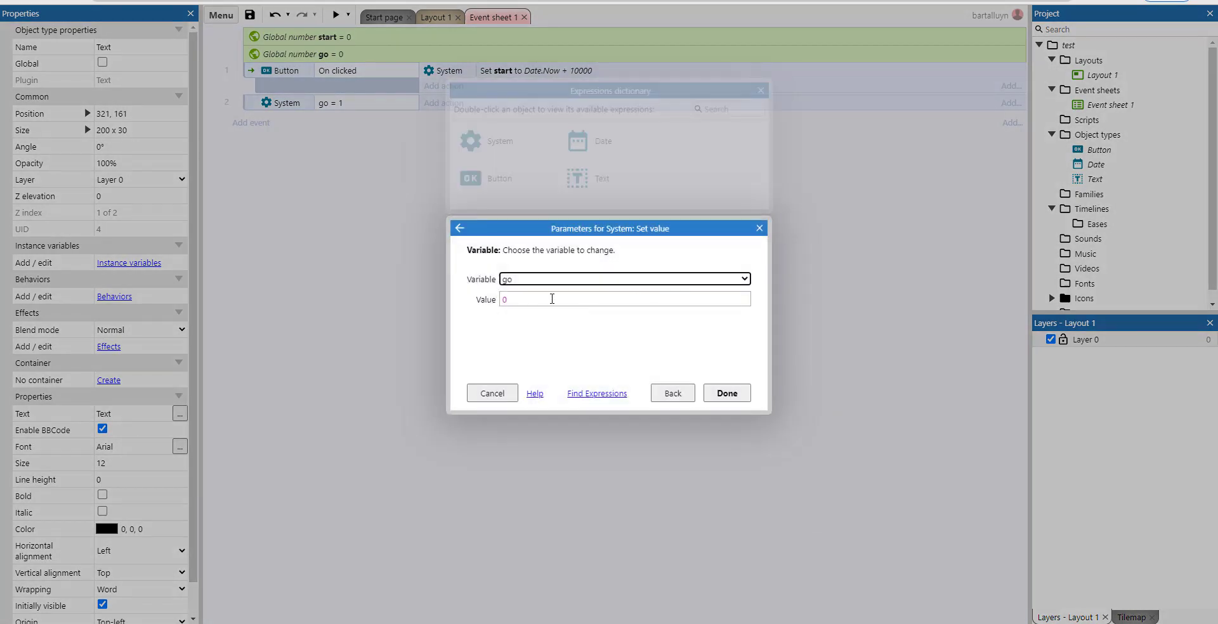
pyautogui.click(724, 393)
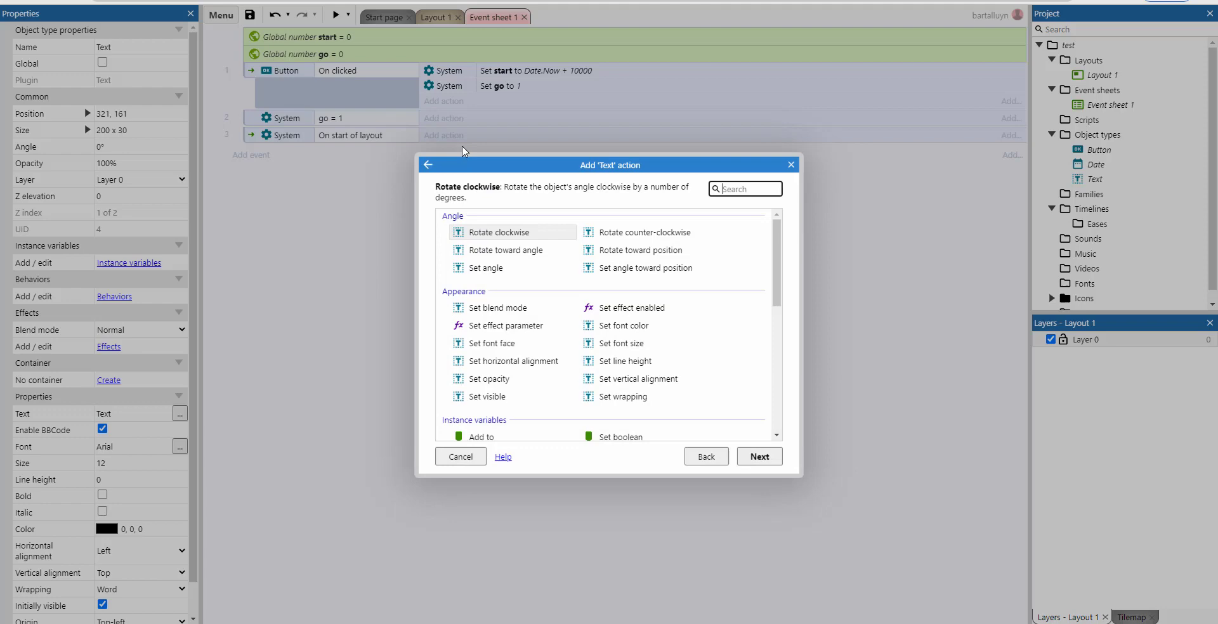
pyautogui.write('set')
pyautogui.write('"click the button')
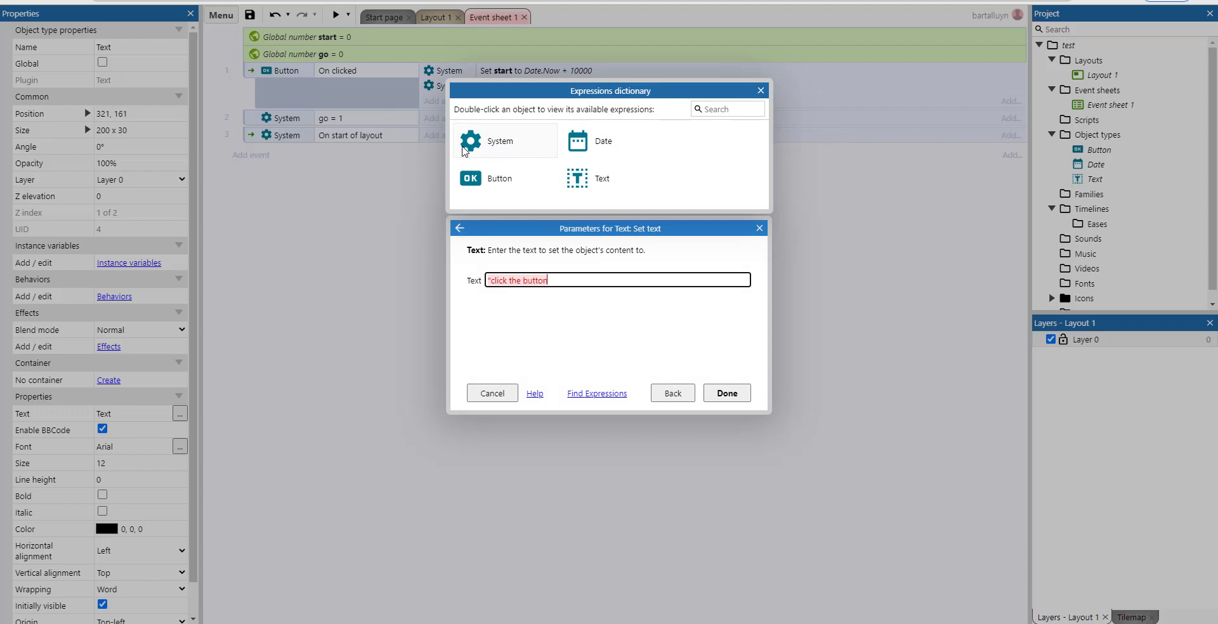
pyautogui.click(725, 393)
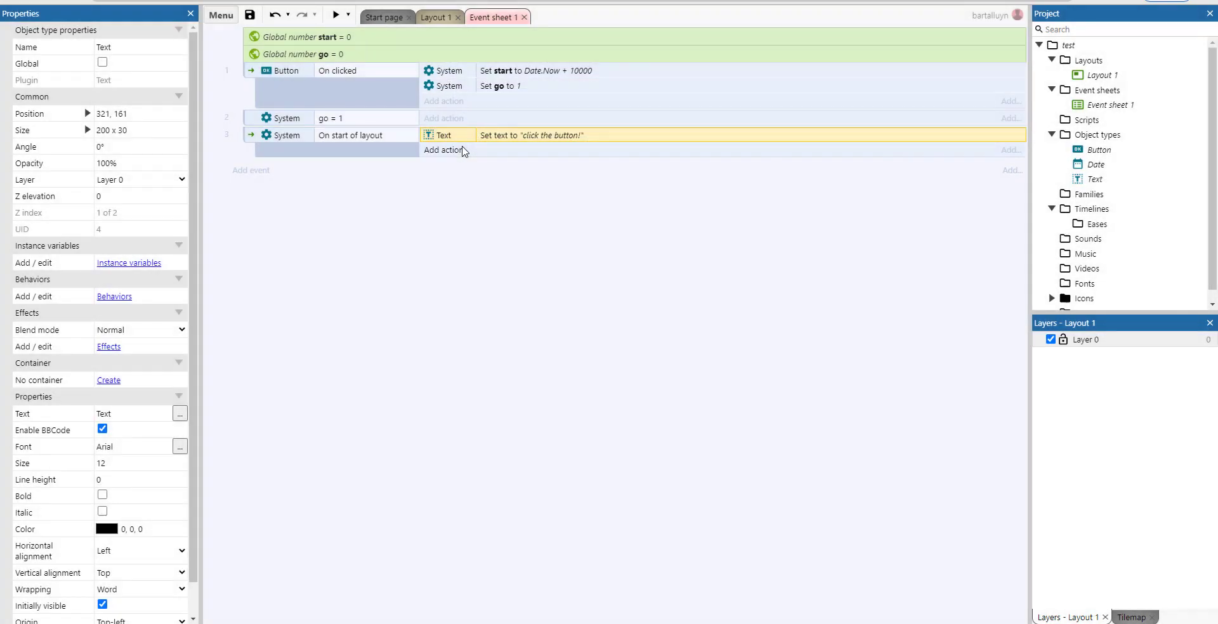
# Make the go = 1 event set the text to start - Date.Now, then run a preview.
pyautogui.click(444, 150)
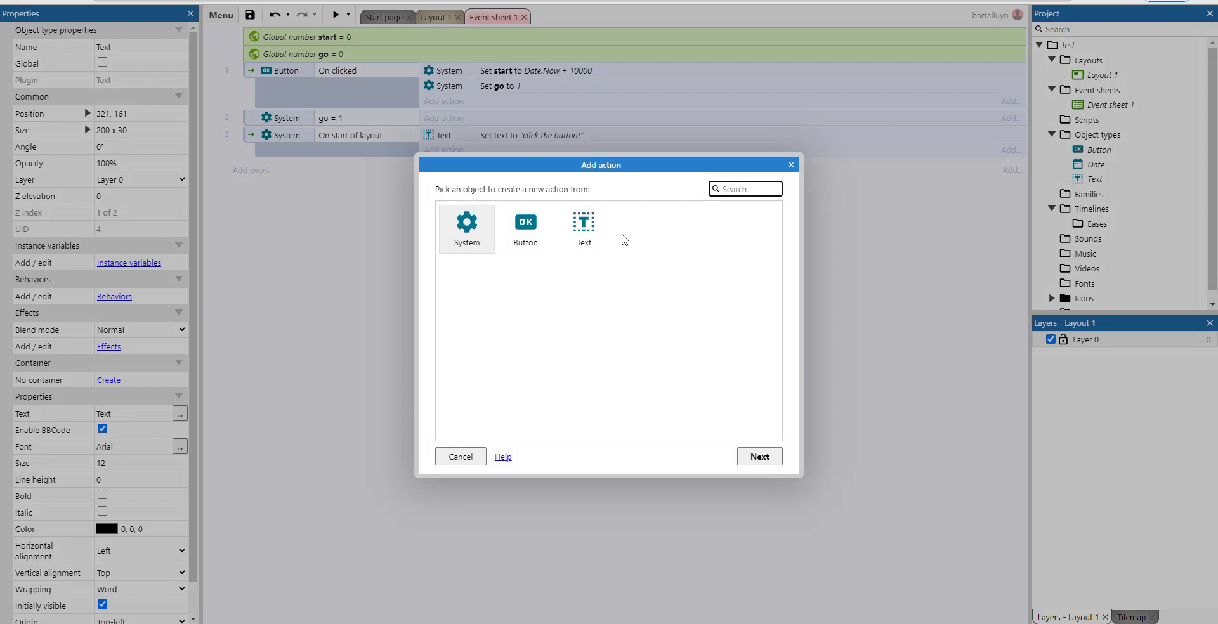
pyautogui.write('set')
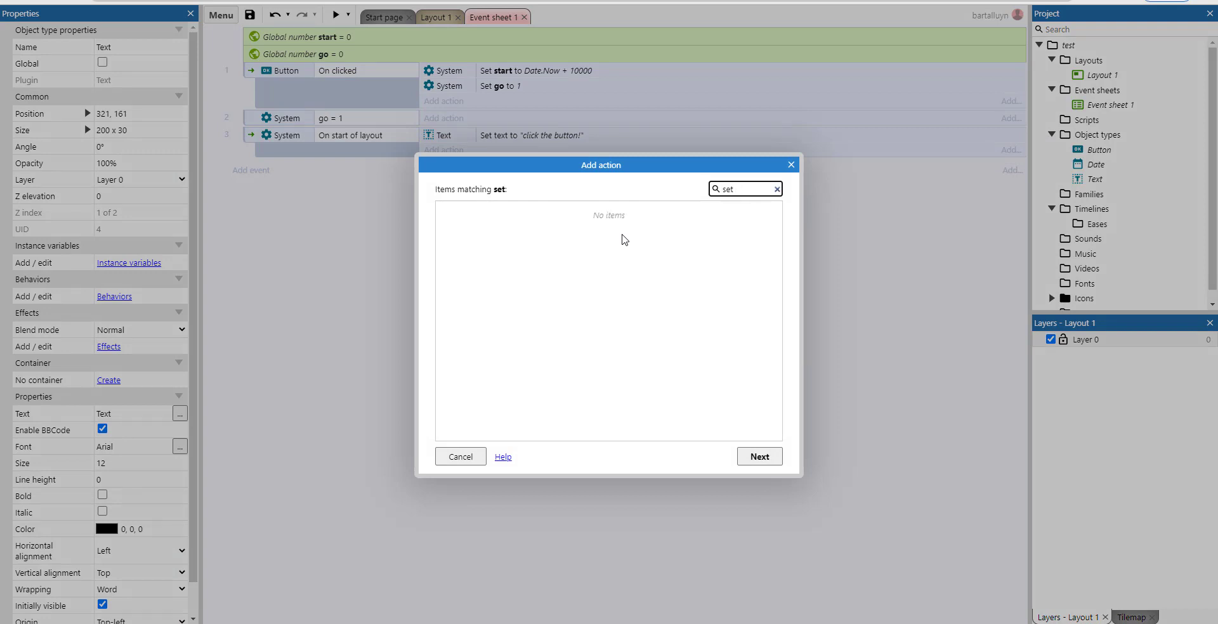
pyautogui.write('text')
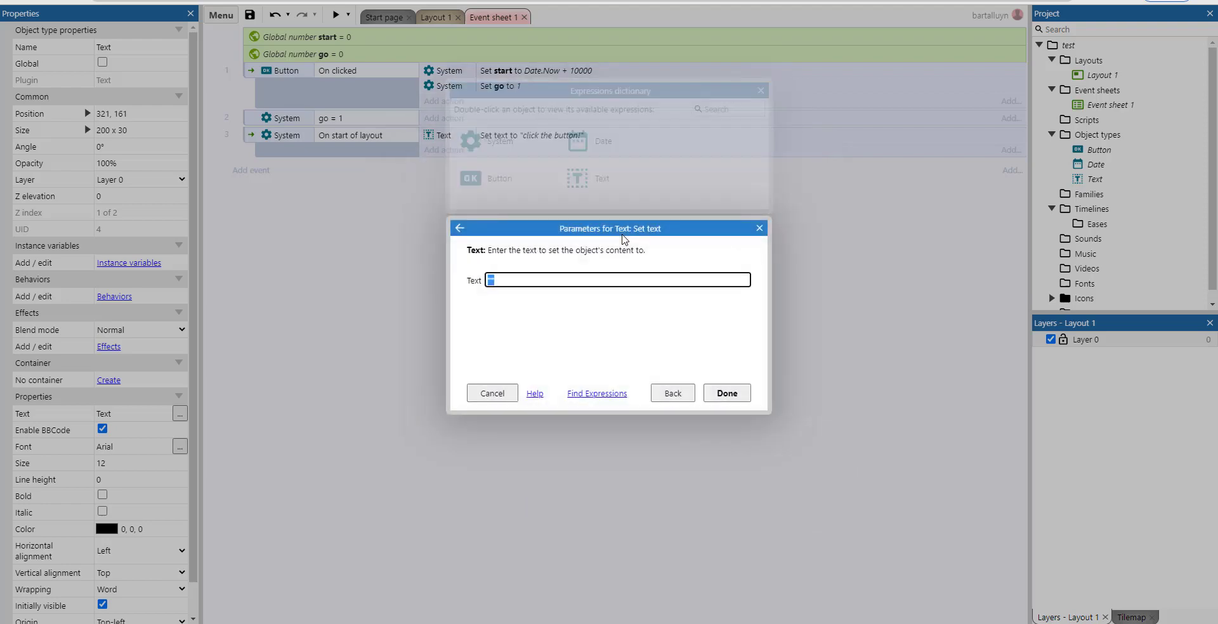
pyautogui.write('Date.Now -')
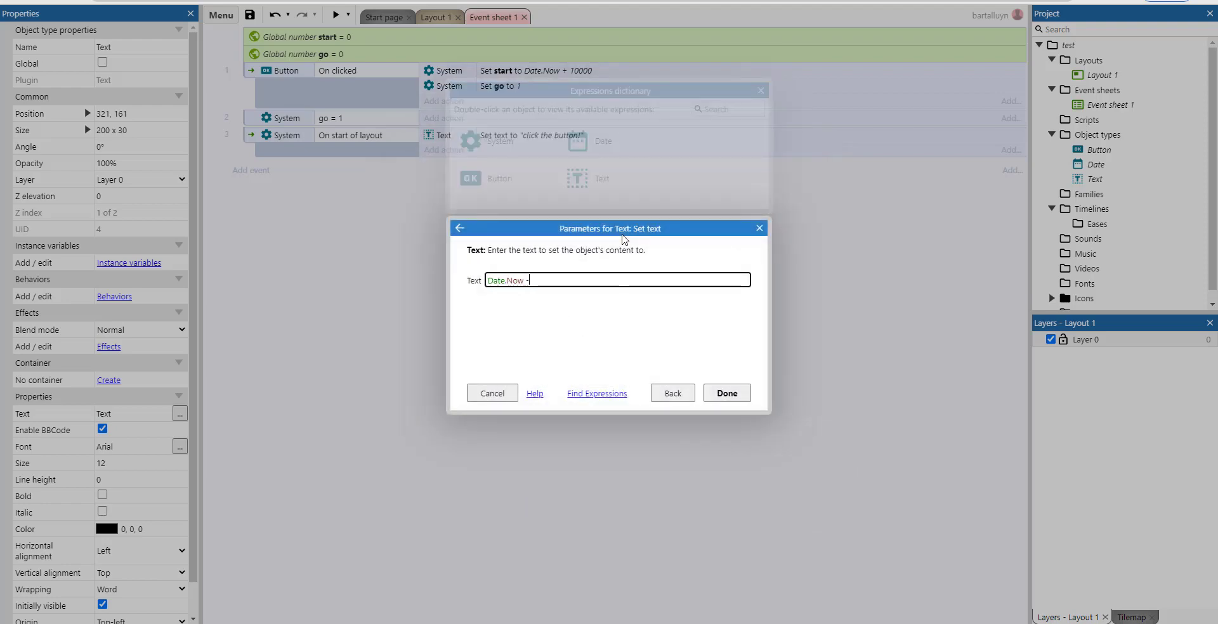
pyautogui.write('star')
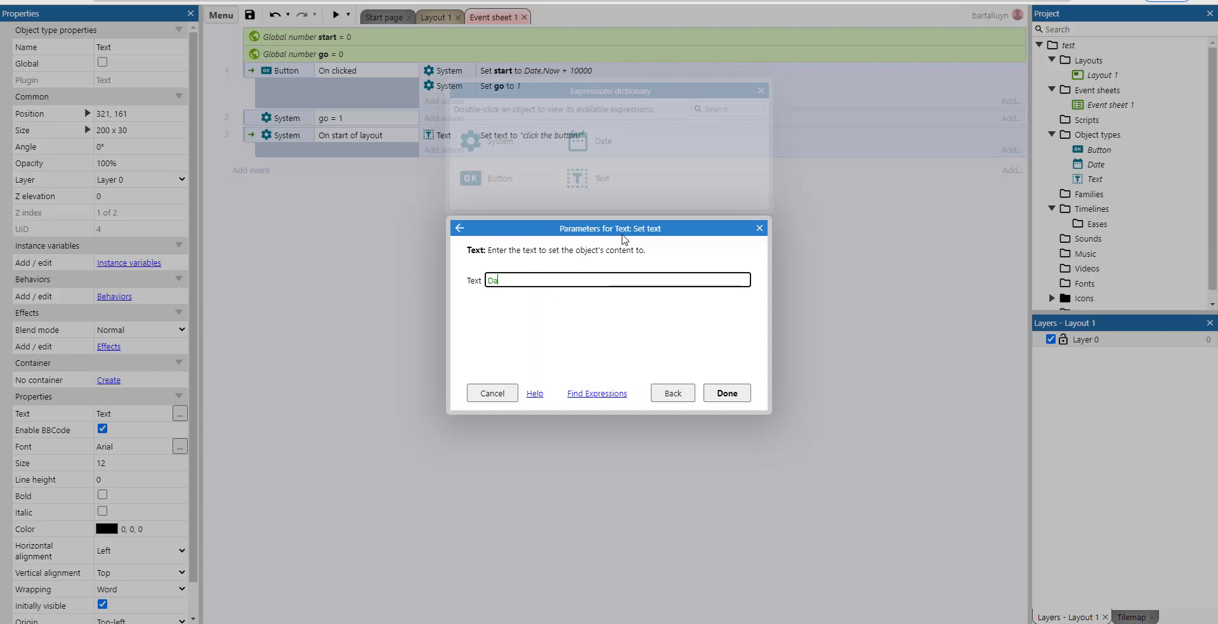
pyautogui.write('start -')
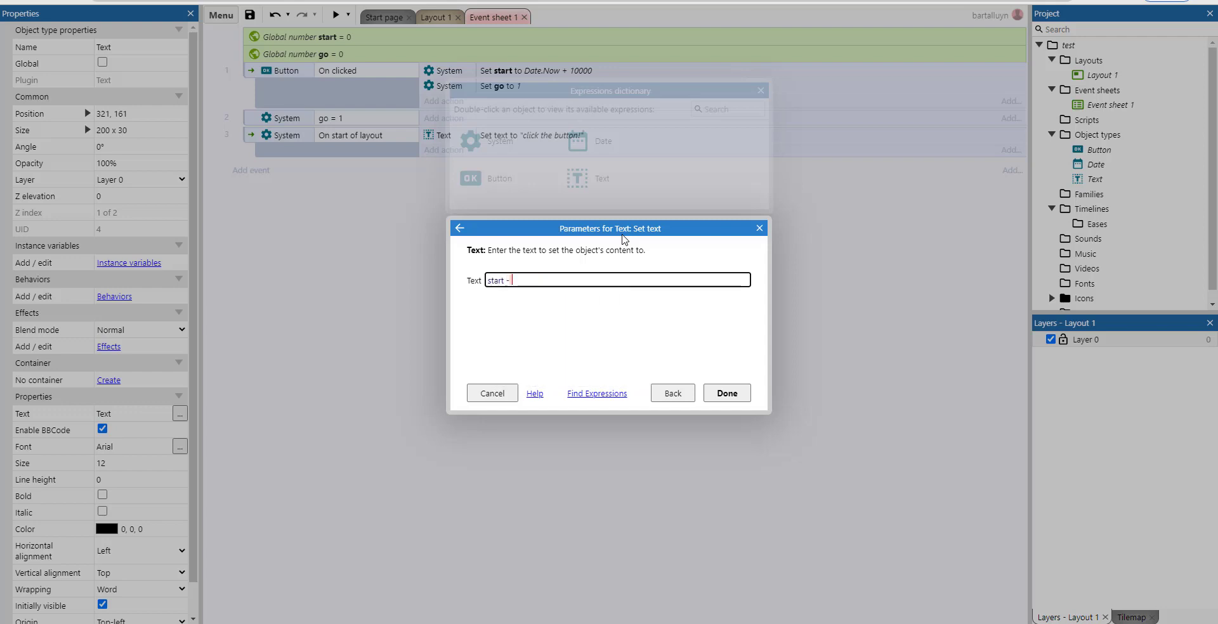
pyautogui.write('Date.N')
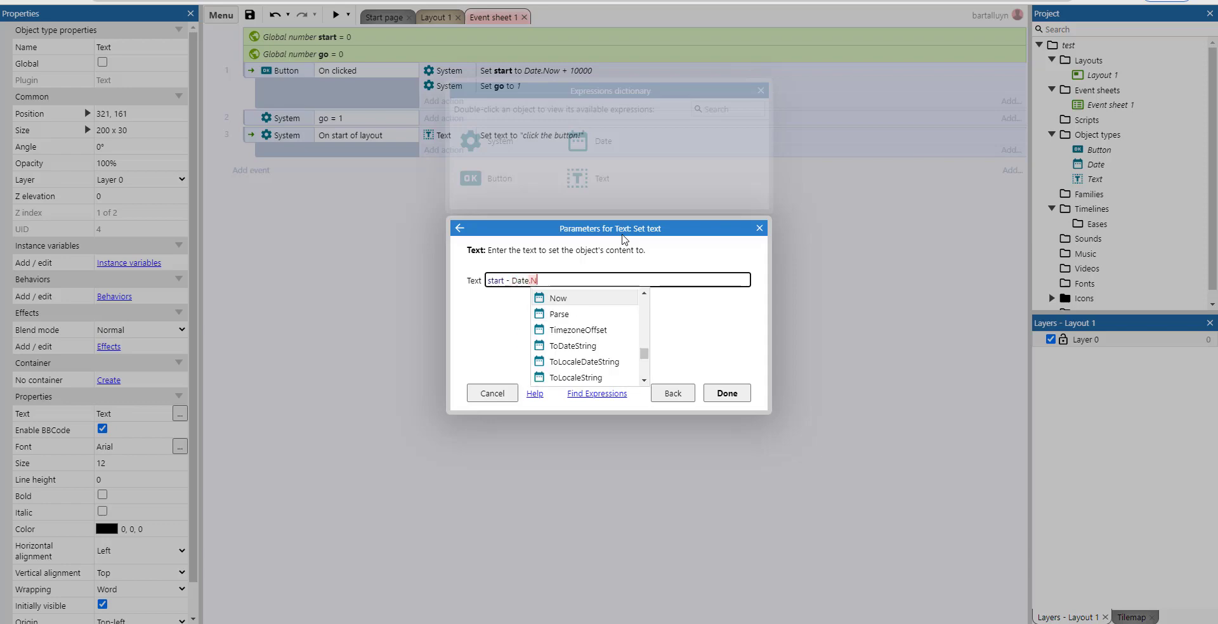
pyautogui.click(724, 393)
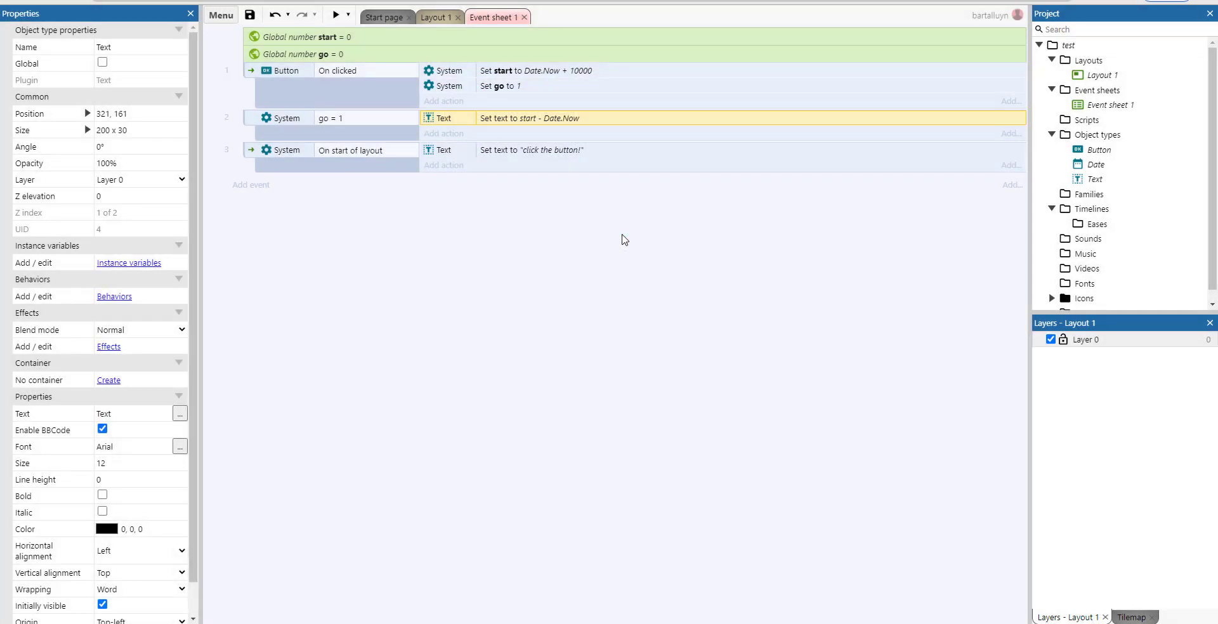
pyautogui.moveTo(391, 171)
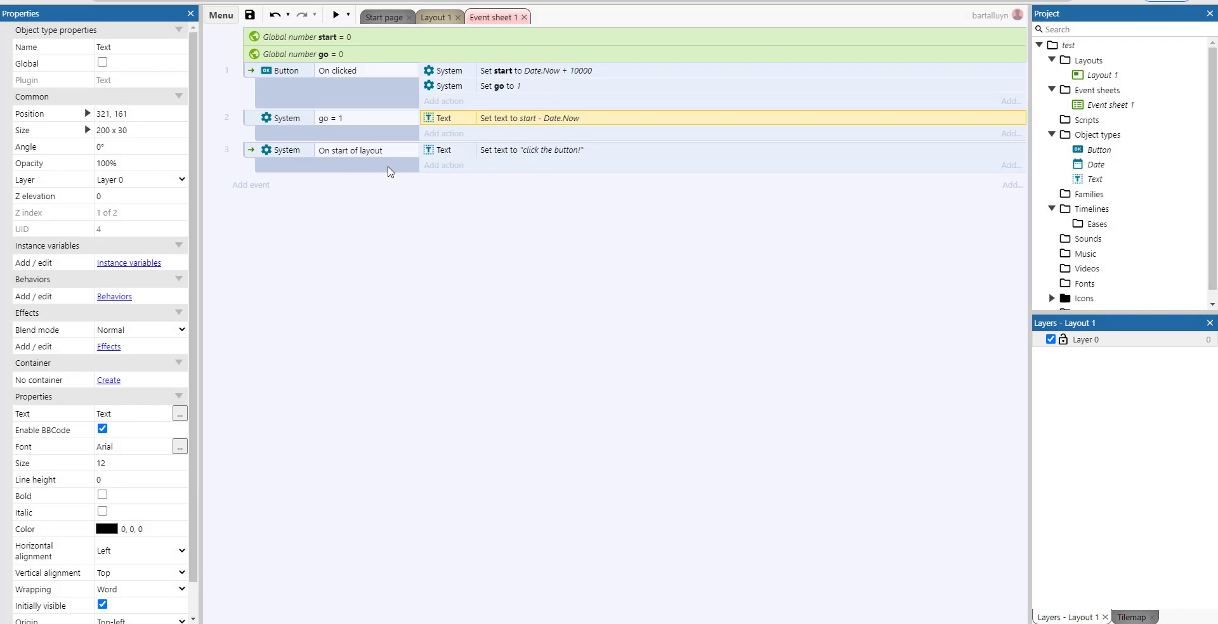
pyautogui.click(335, 16)
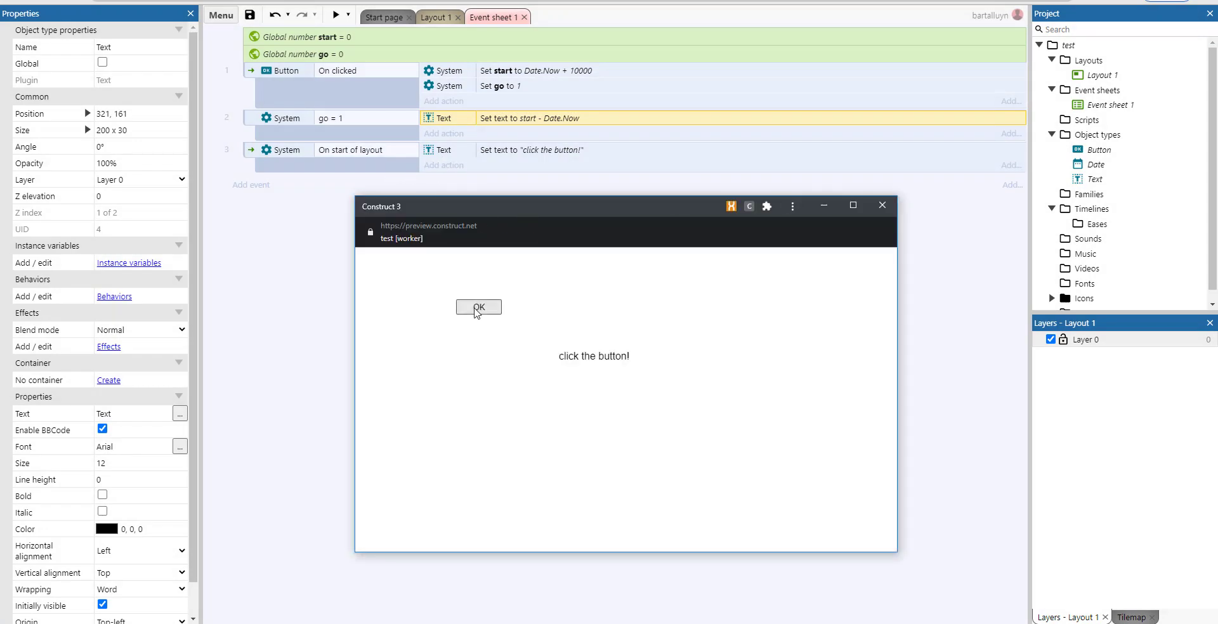
# Click OK in the preview to see the raw millisecond countdown, then close the preview.
pyautogui.click(478, 307)
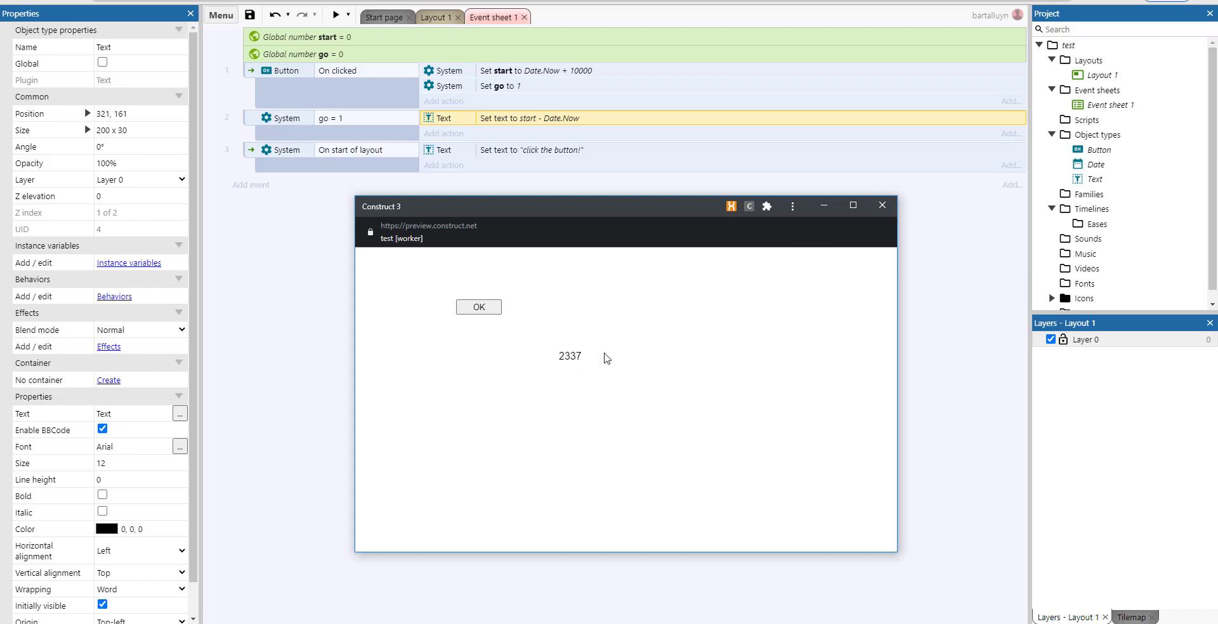
pyautogui.click(883, 206)
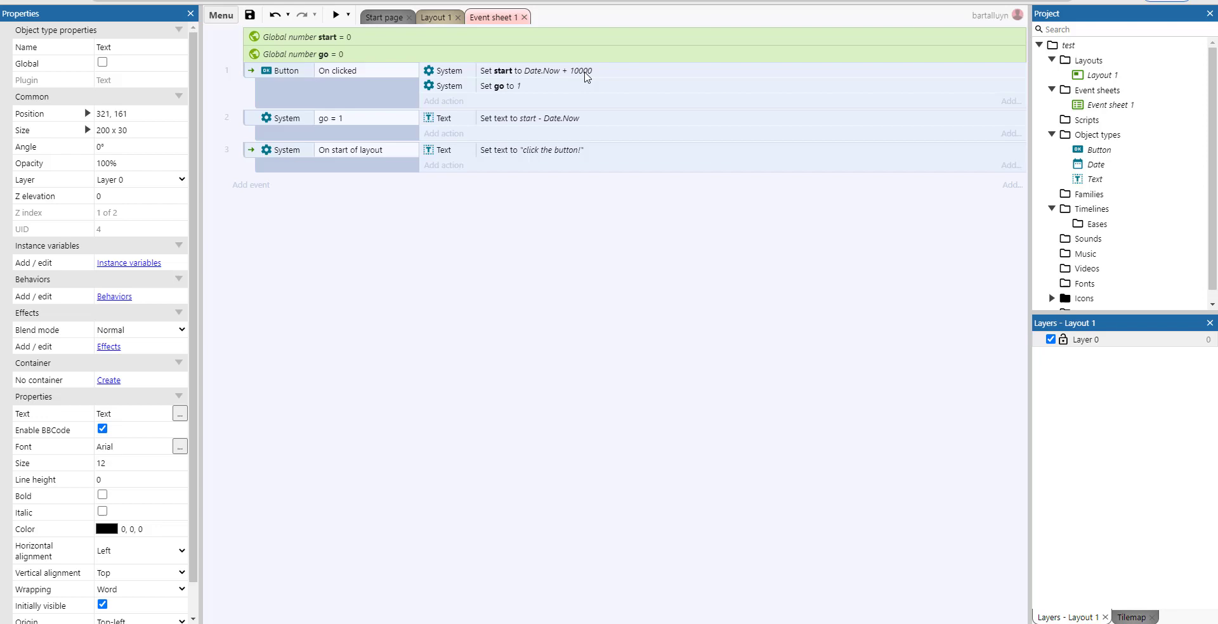
pyautogui.moveTo(442, 133)
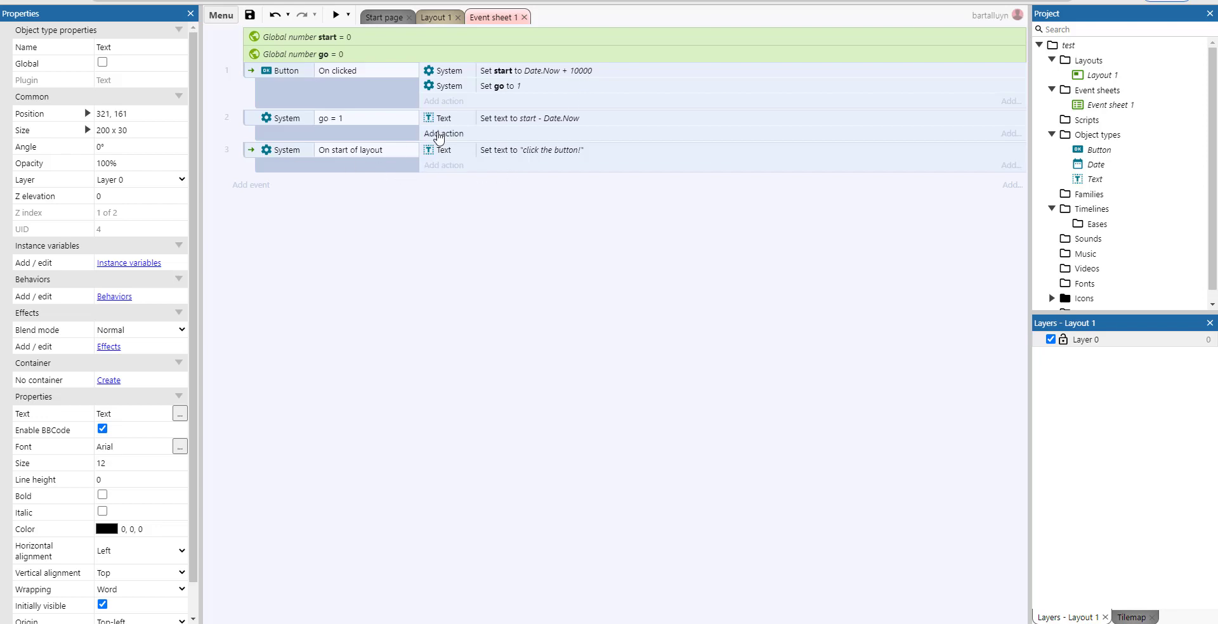
# Change the go = 1 text to Date.ToTimerSeconds and ToTimerMilliseconds of start - Date.Now joined by ":", then preview.
pyautogui.doubleClick(531, 116)
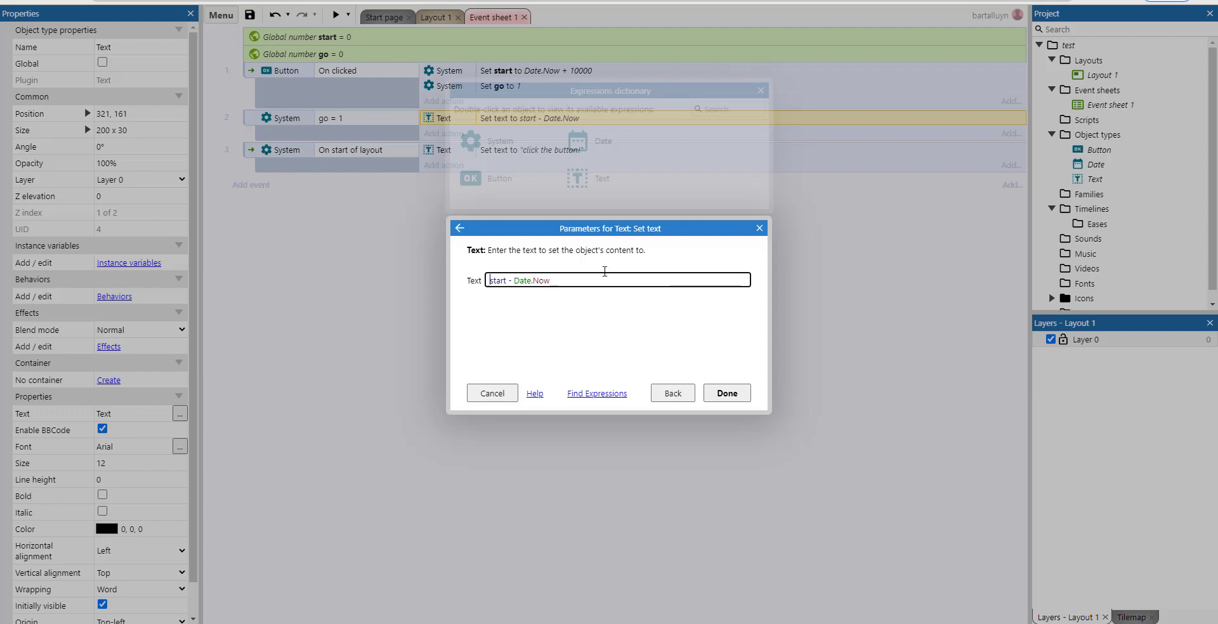
pyautogui.write('Date')
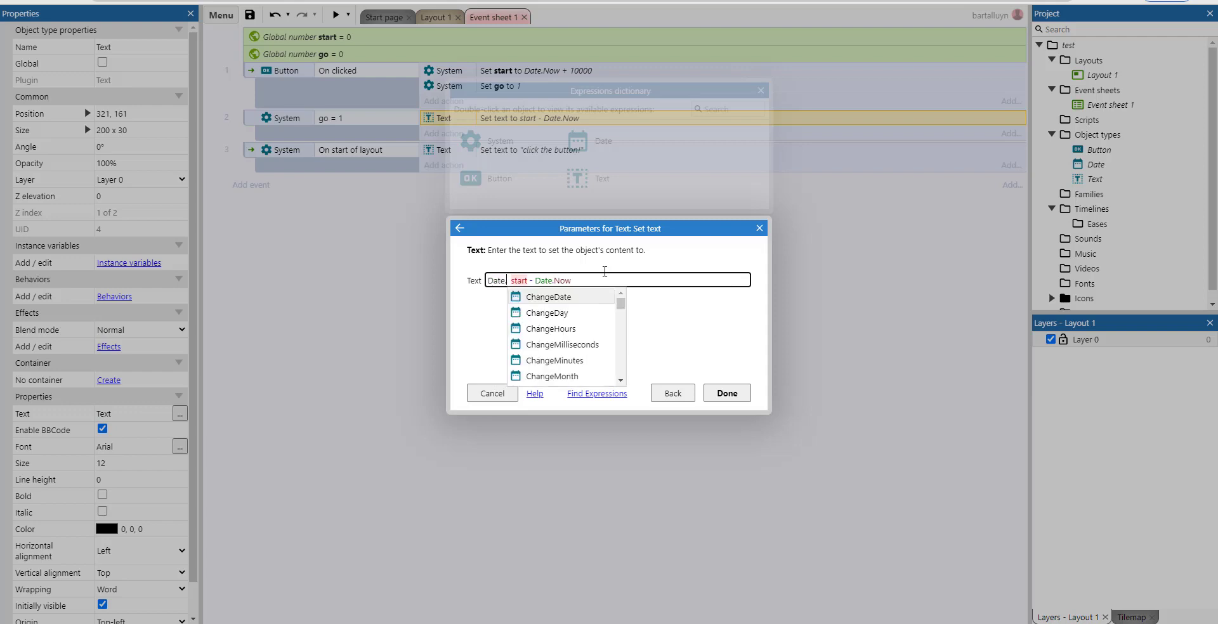
pyautogui.write('.totime')
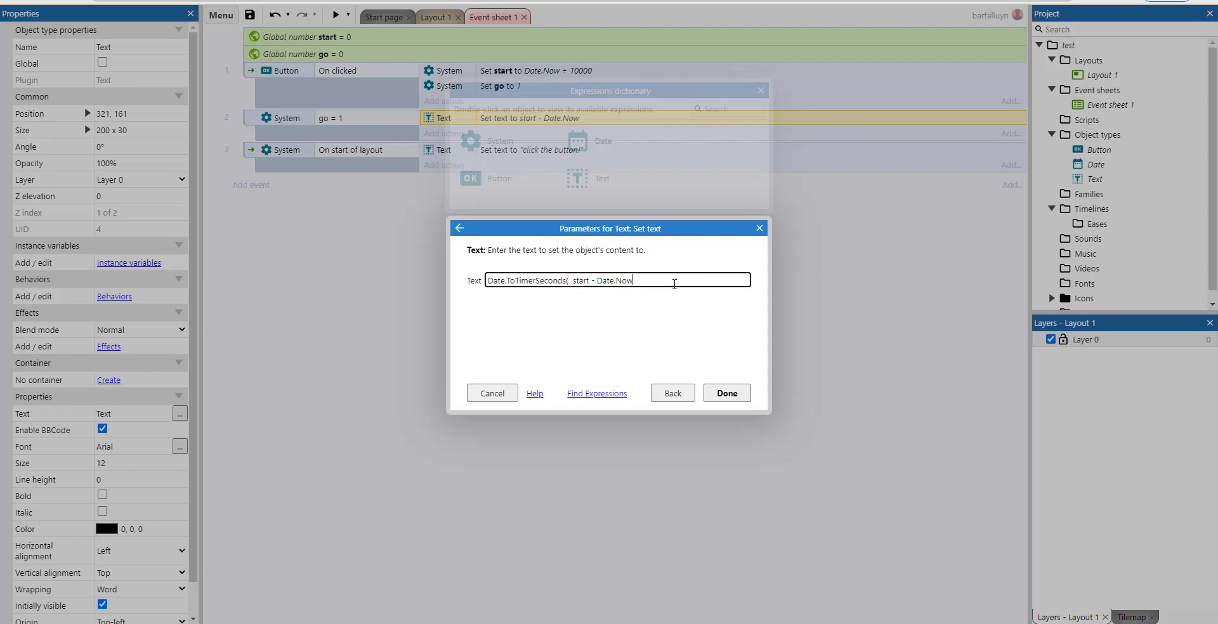
pyautogui.write(') &":" & Date.')
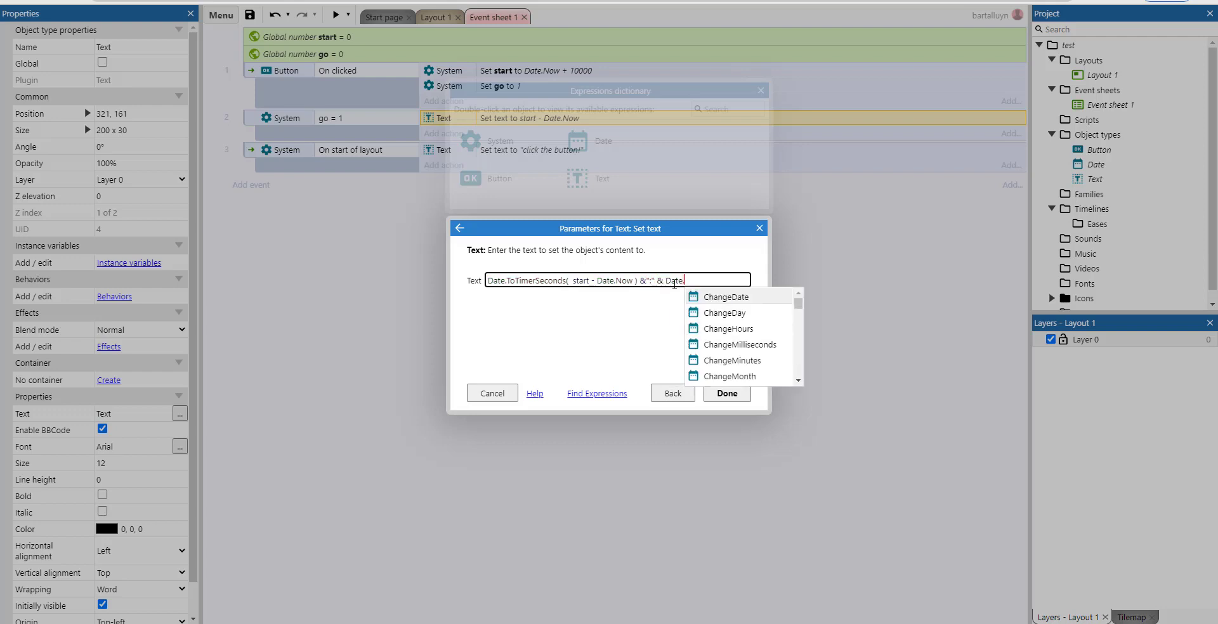
pyautogui.scroll(-3)
pyautogui.write('.totimermil')
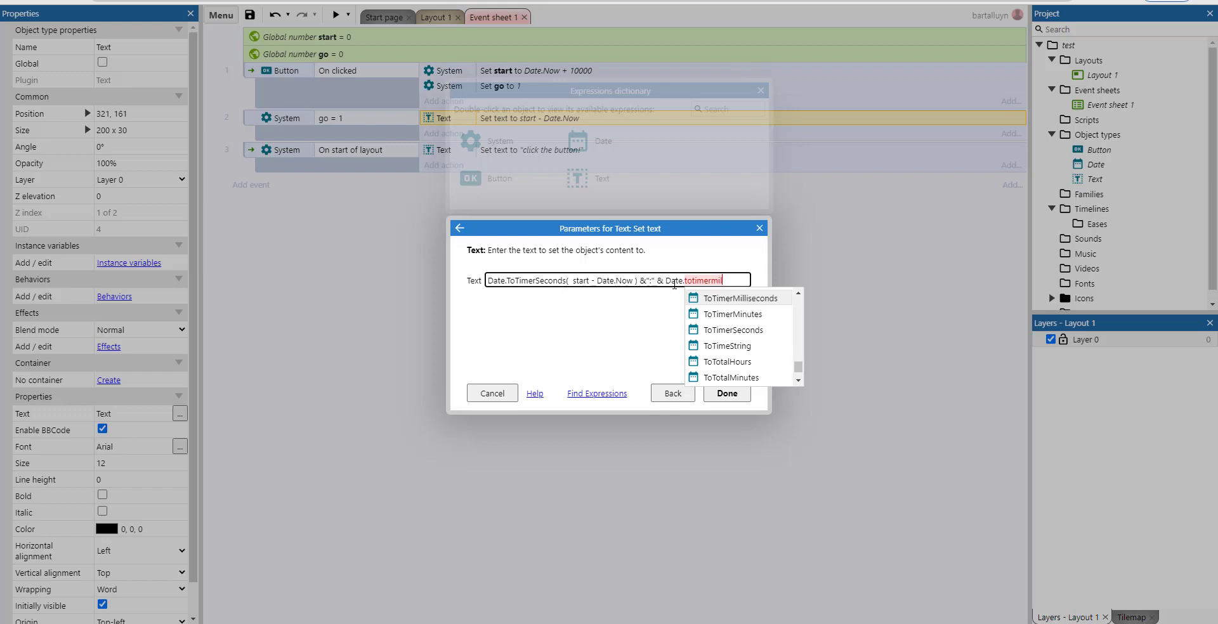
pyautogui.click(736, 297)
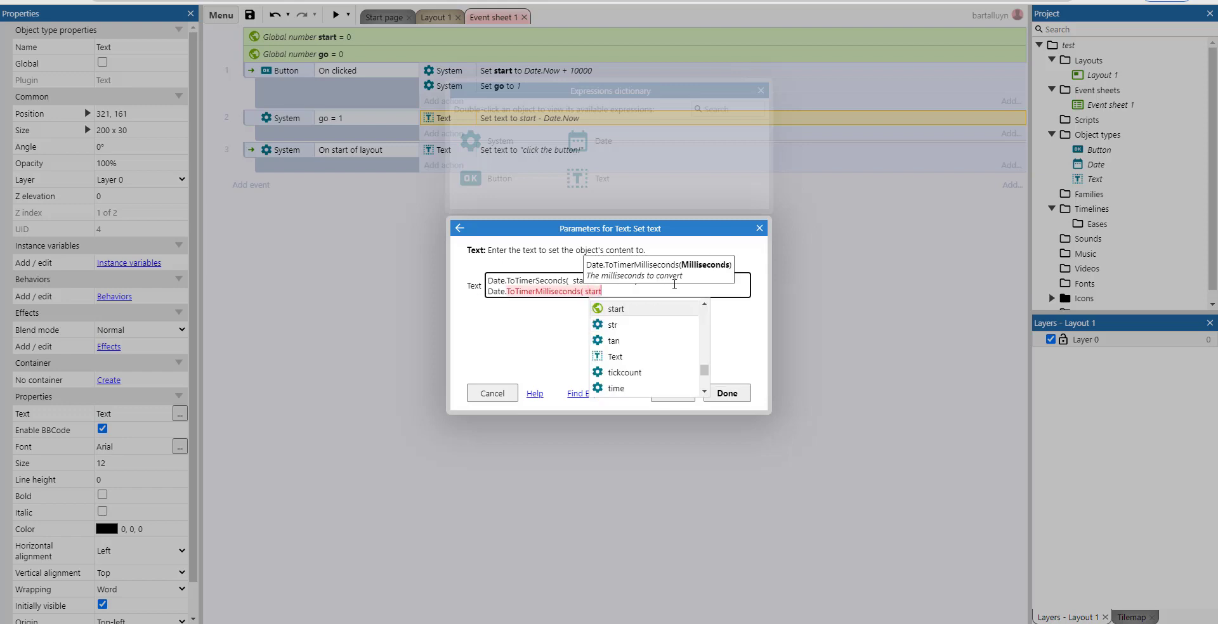
pyautogui.write('- Date.no')
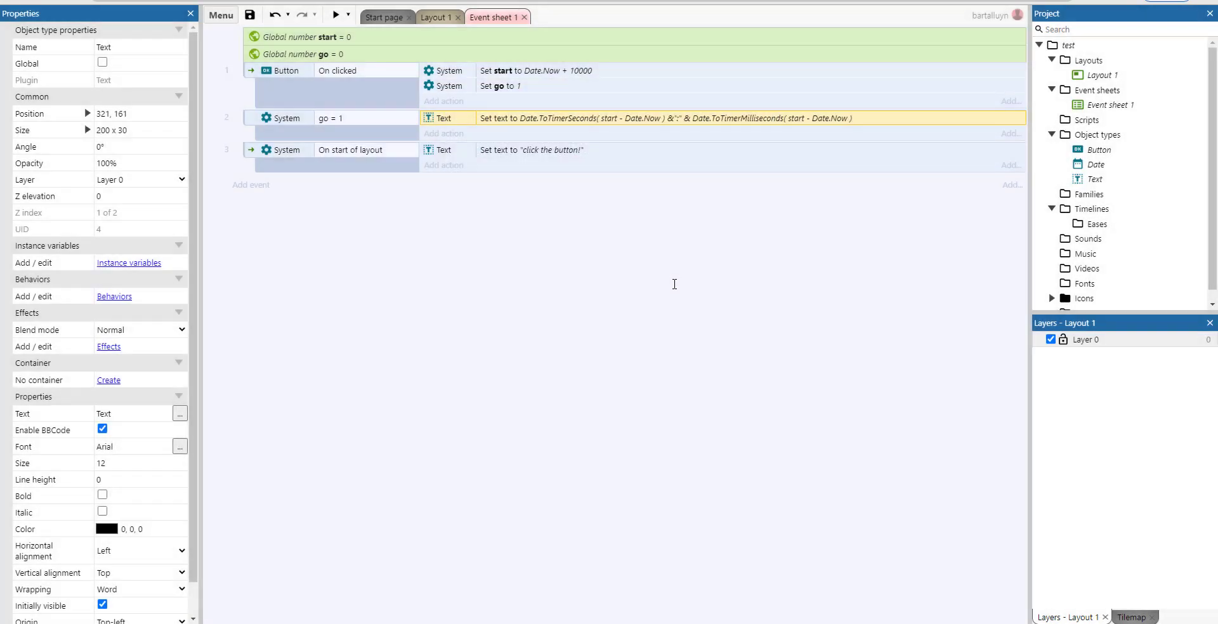
pyautogui.click(335, 16)
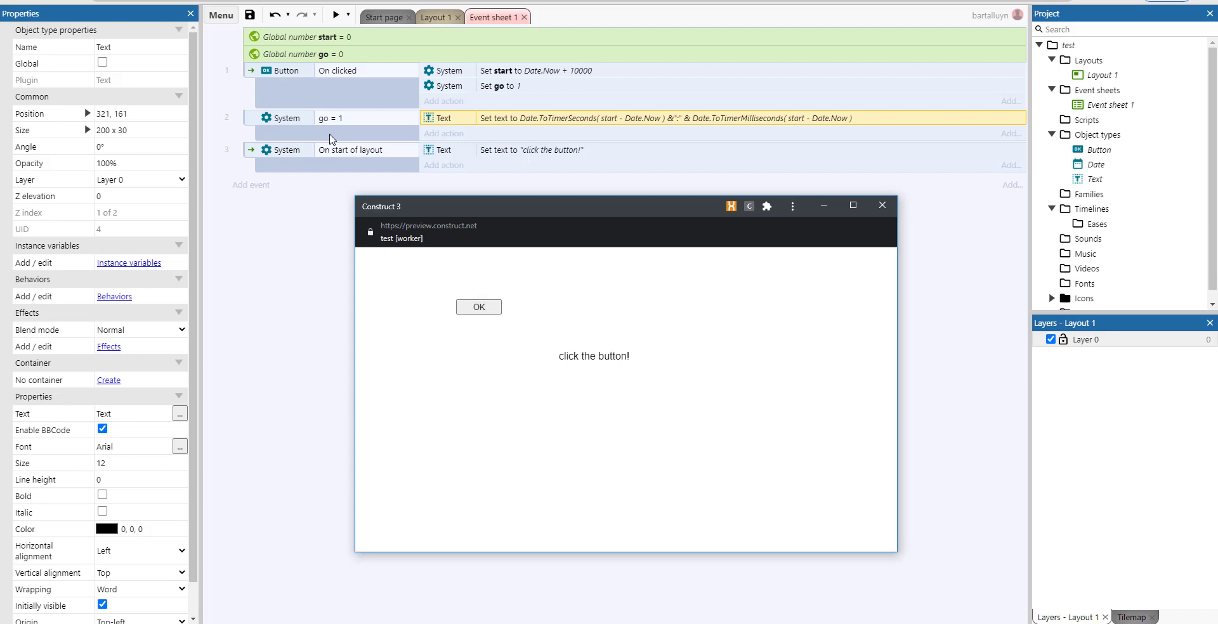
# Start the countdown in the preview, watch it read like 9:317, then close it.
pyautogui.click(478, 307)
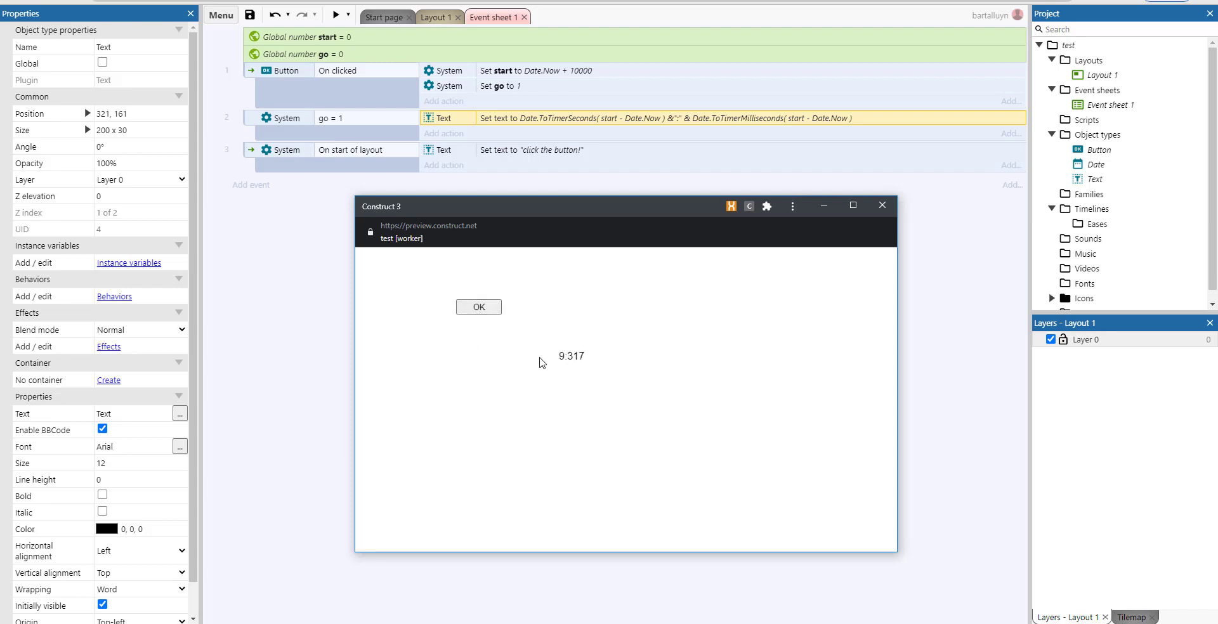
pyautogui.moveTo(882, 206)
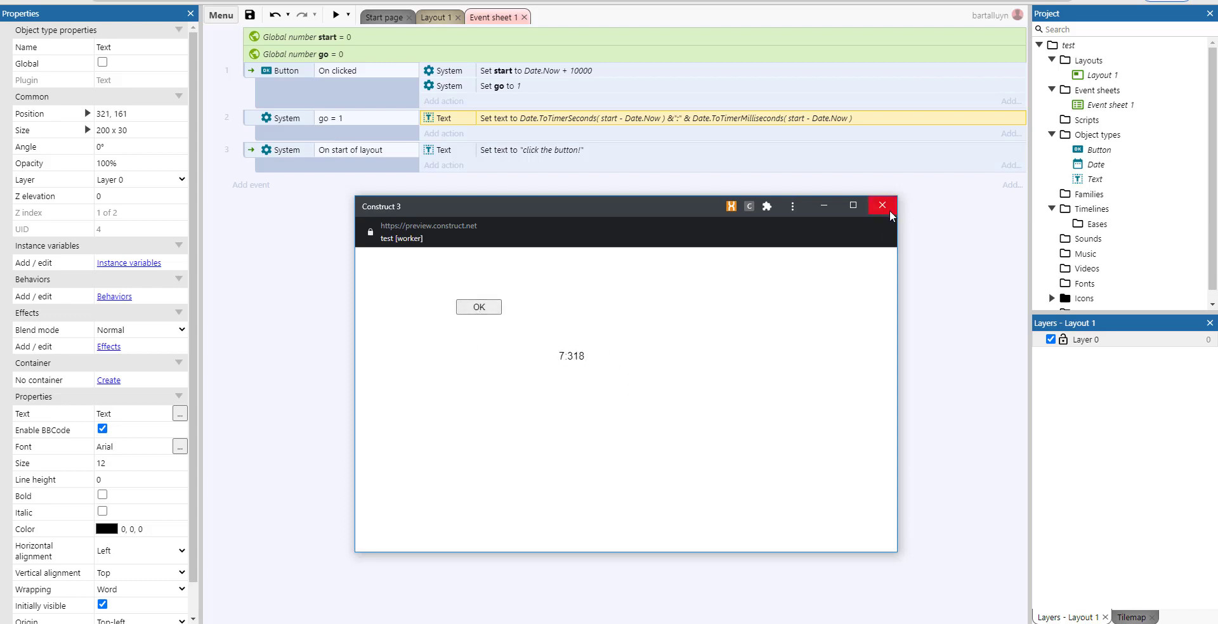
pyautogui.click(880, 206)
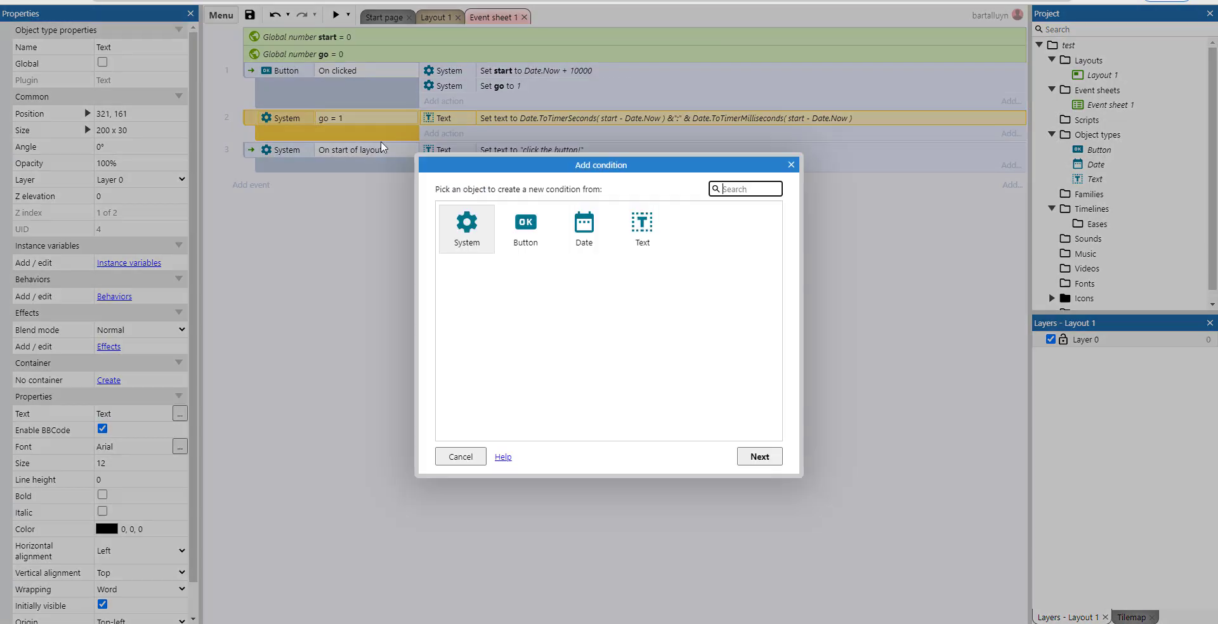
# Add a sub-event start - Date.Now ≤ 0 under go = 1 that sets the text to "stopped".
pyautogui.click(459, 457)
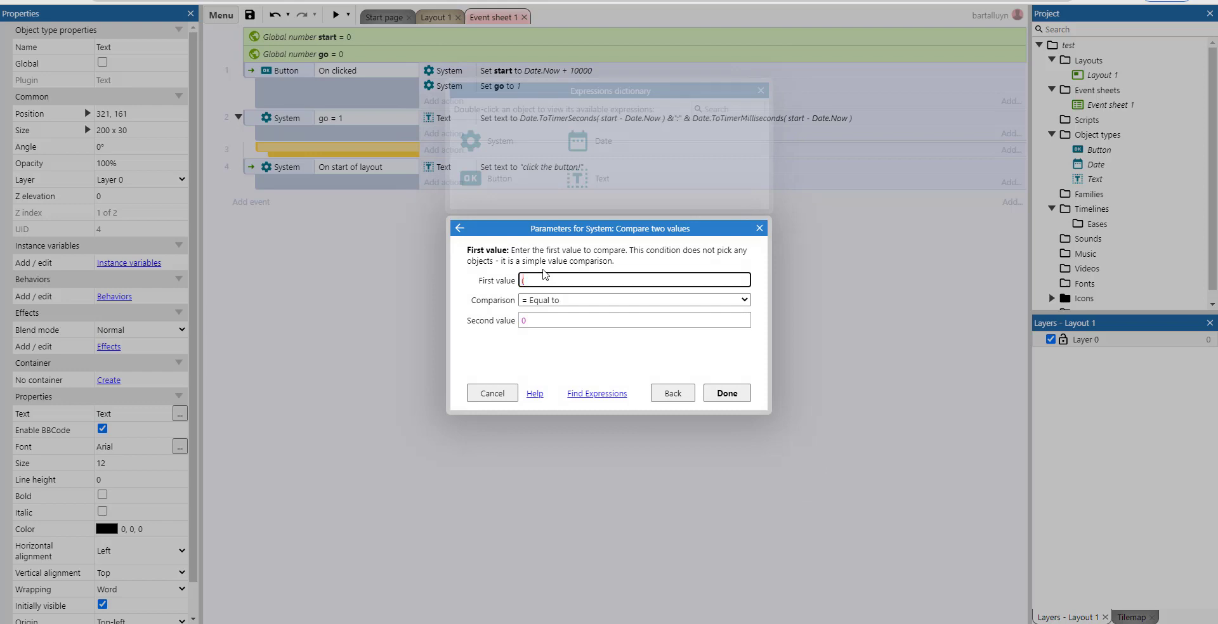
pyautogui.write('start - Date.Now')
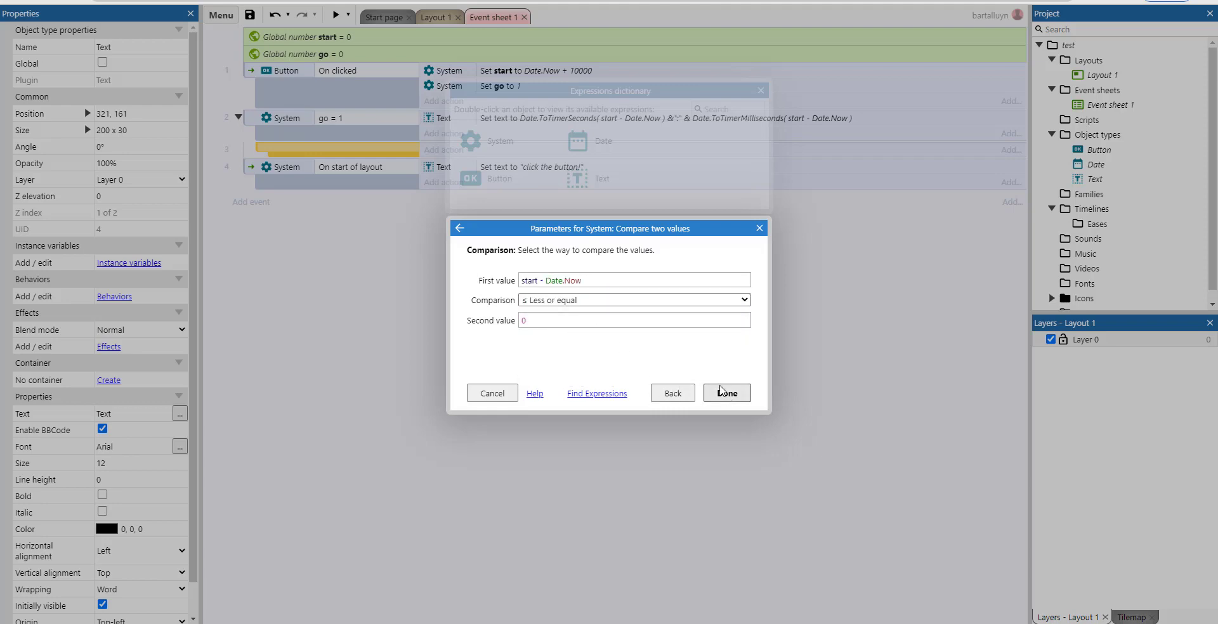
pyautogui.click(724, 393)
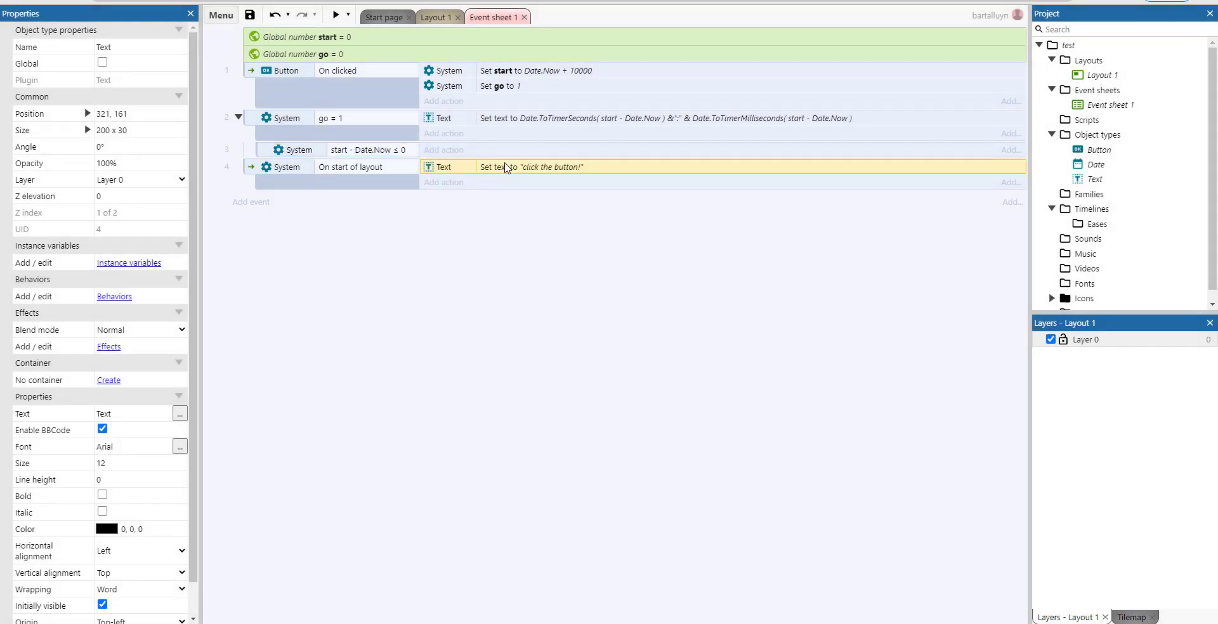
pyautogui.doubleClick(533, 150)
pyautogui.write('"stopped"')
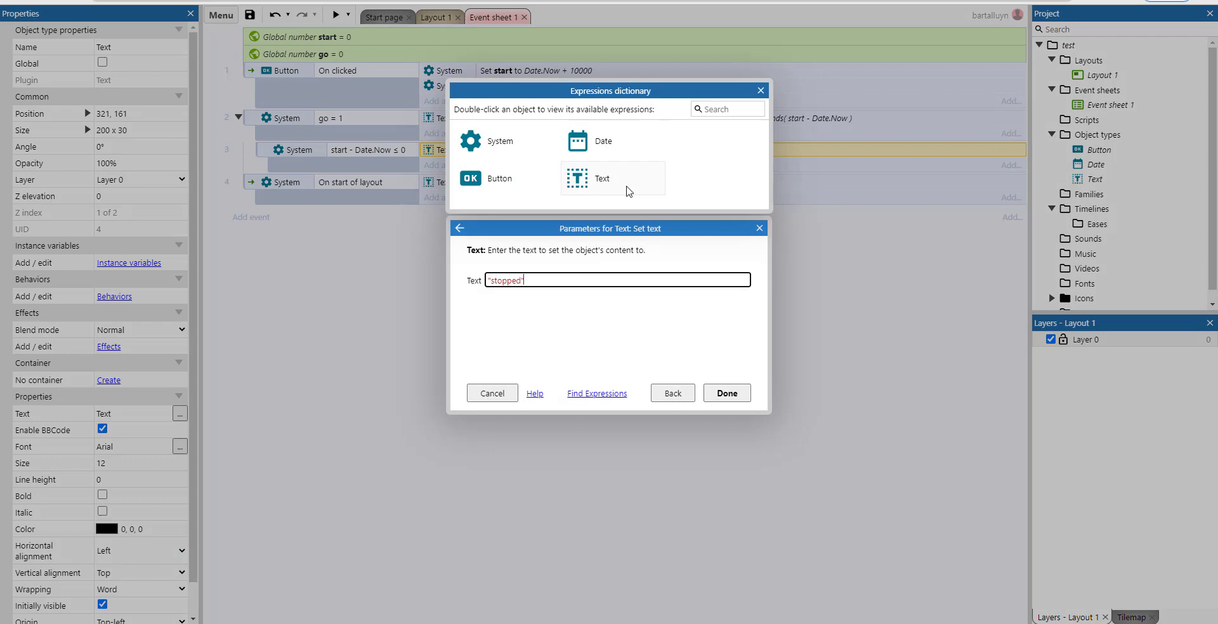
pyautogui.click(725, 393)
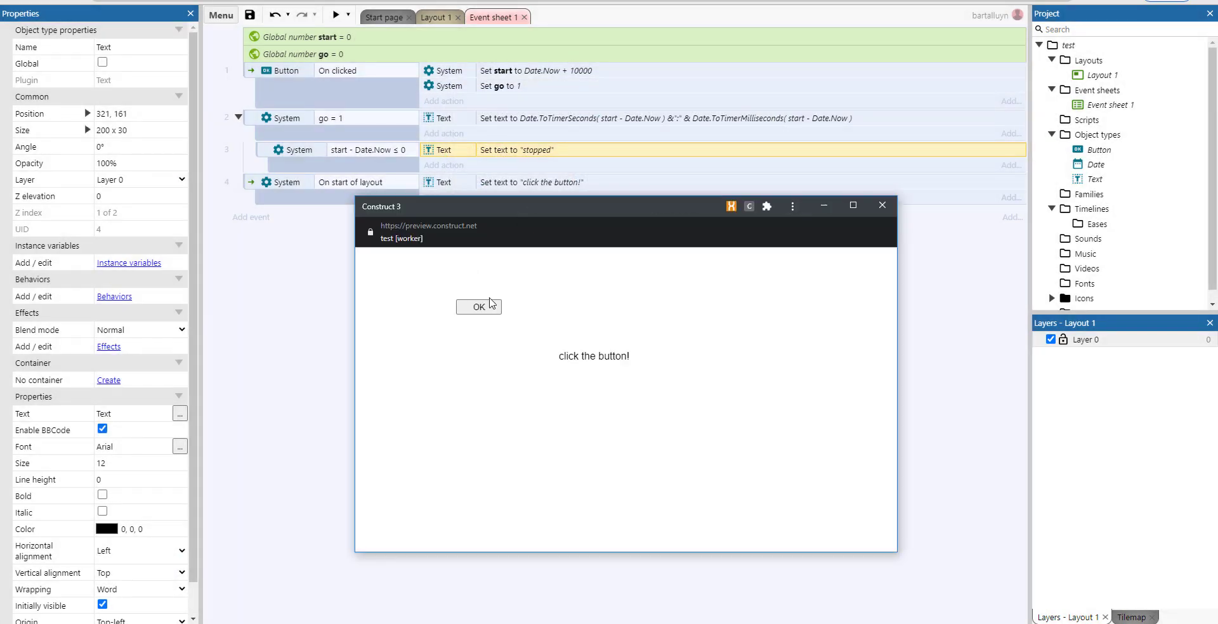
# Start the 10-second countdown in the preview, let it reach zero, then close the preview.
pyautogui.click(478, 307)
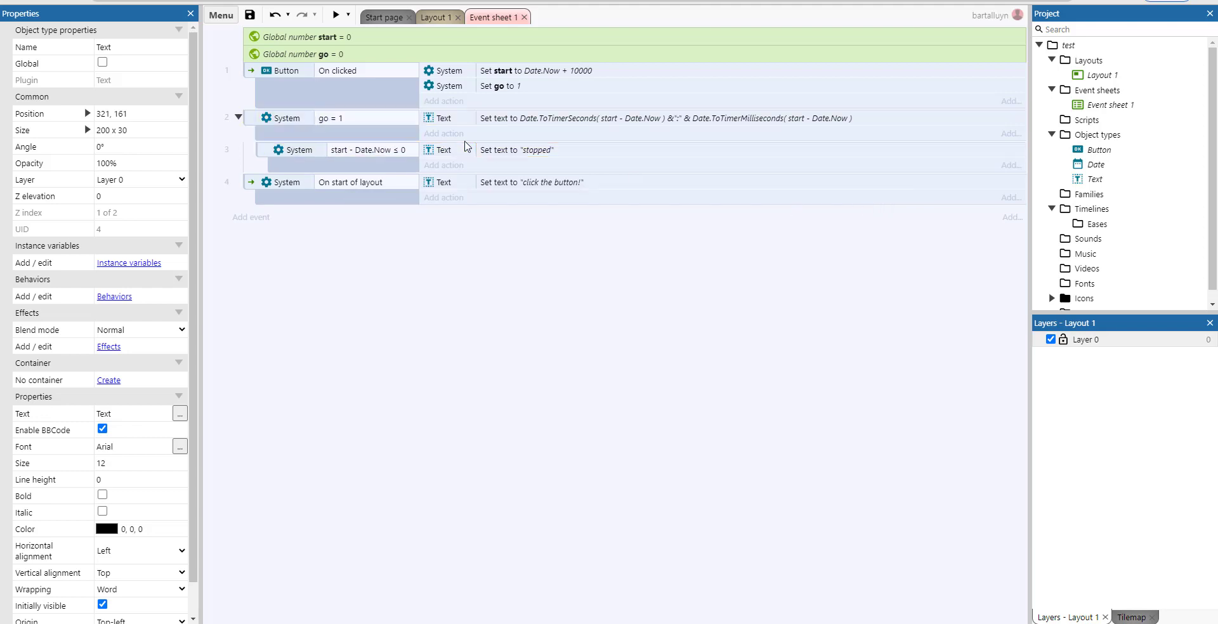
# Add a System Set value action resetting go to 0 in the stop sub-event.
pyautogui.click(444, 164)
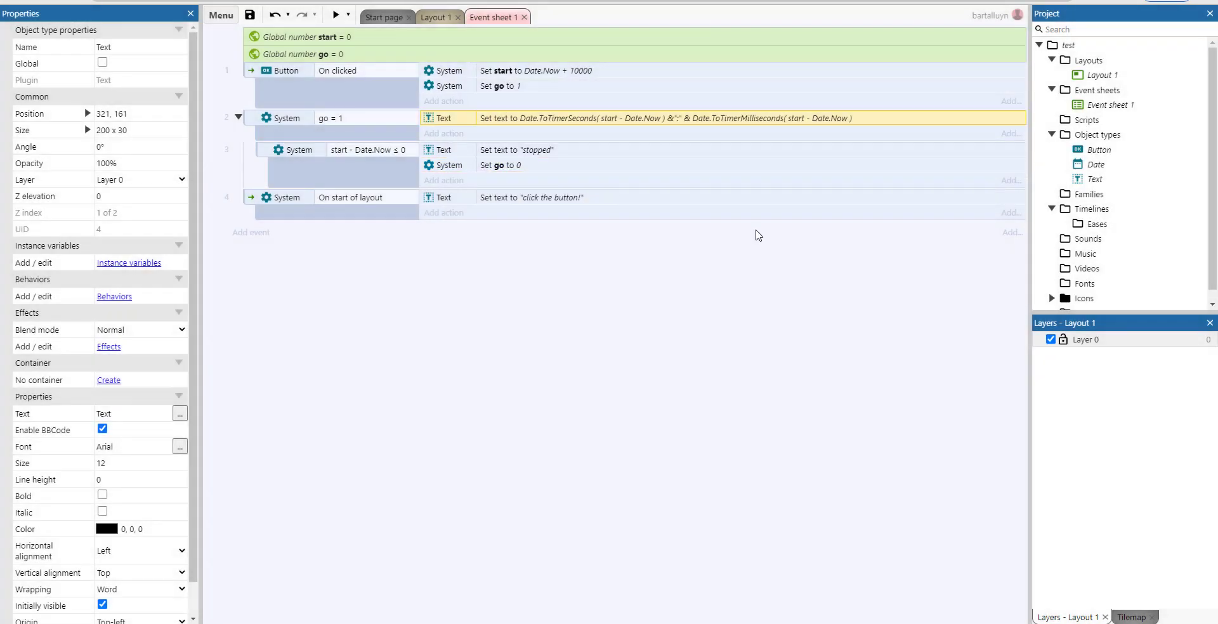
pyautogui.moveTo(528, 124)
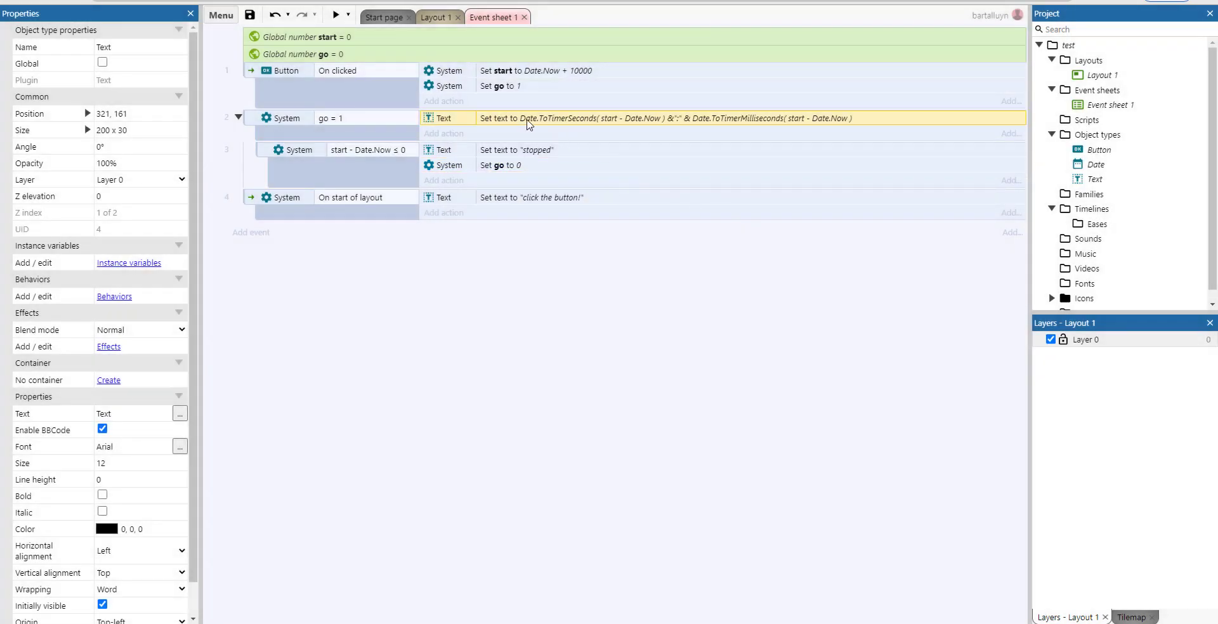
pyautogui.moveTo(652, 125)
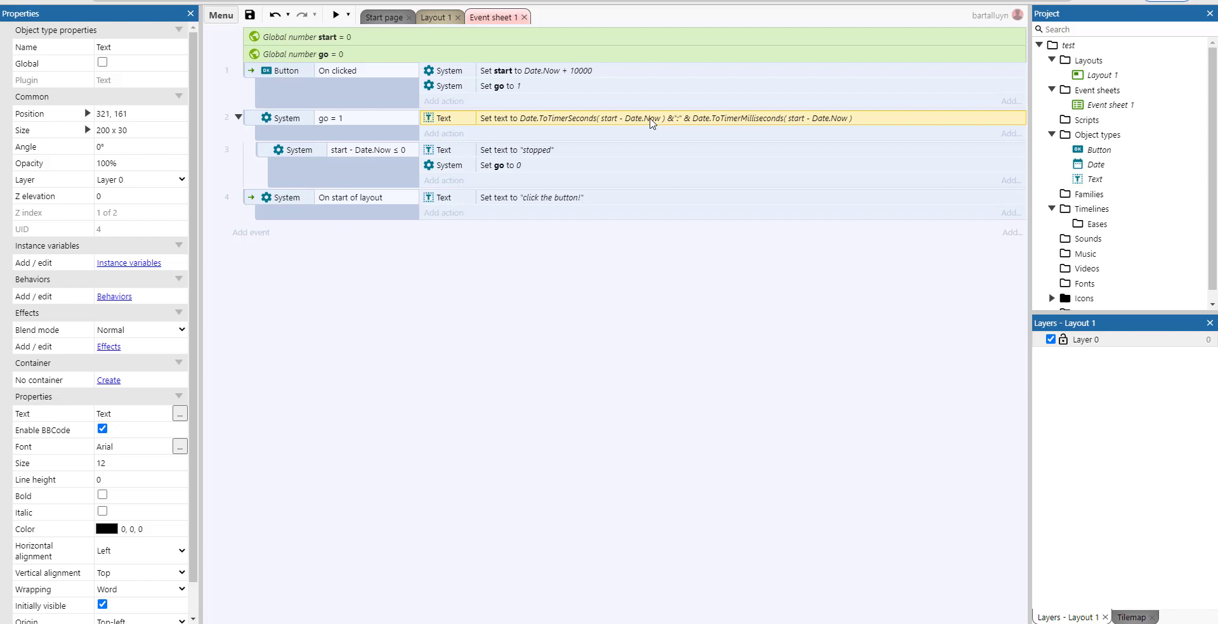
pyautogui.moveTo(851, 128)
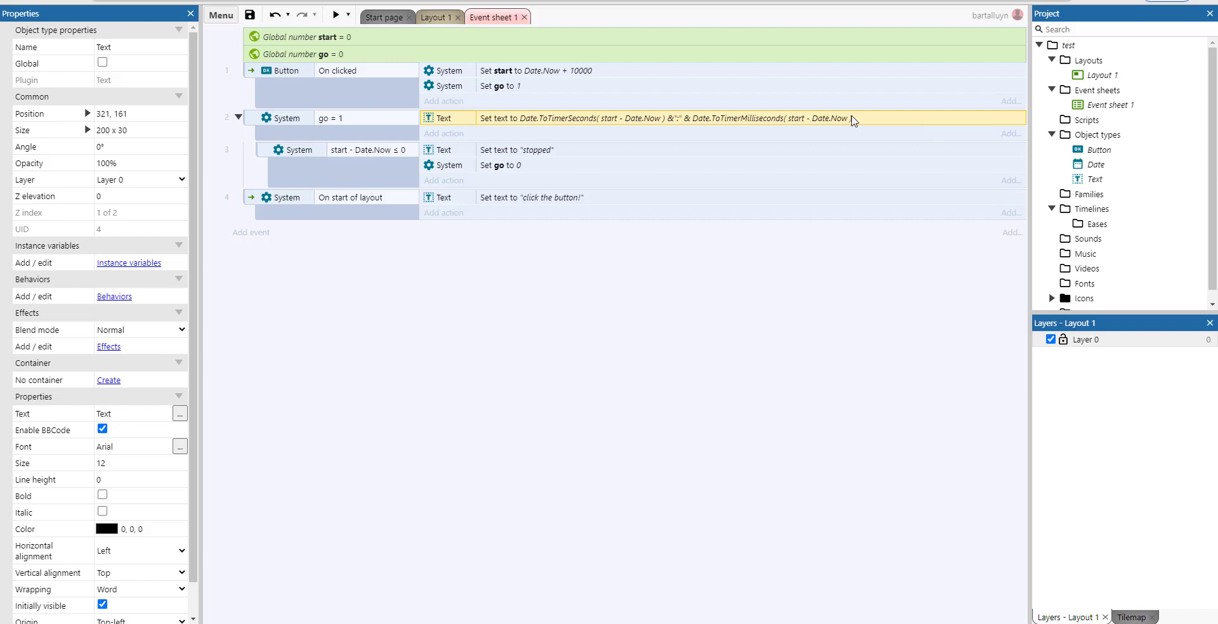
pyautogui.moveTo(676, 126)
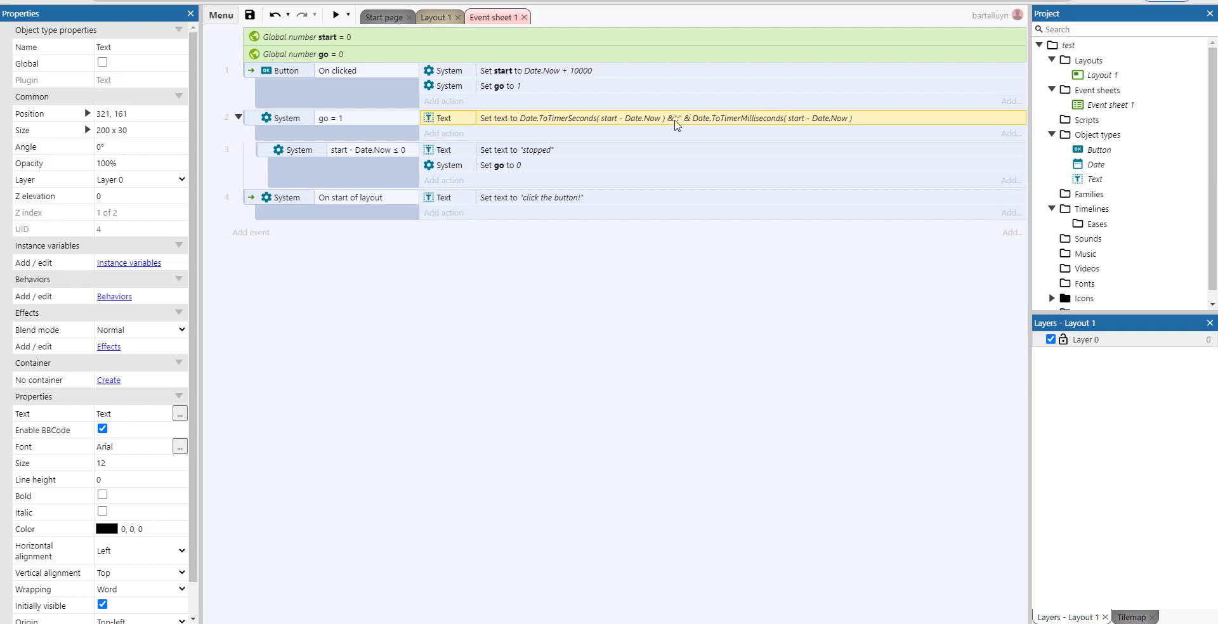